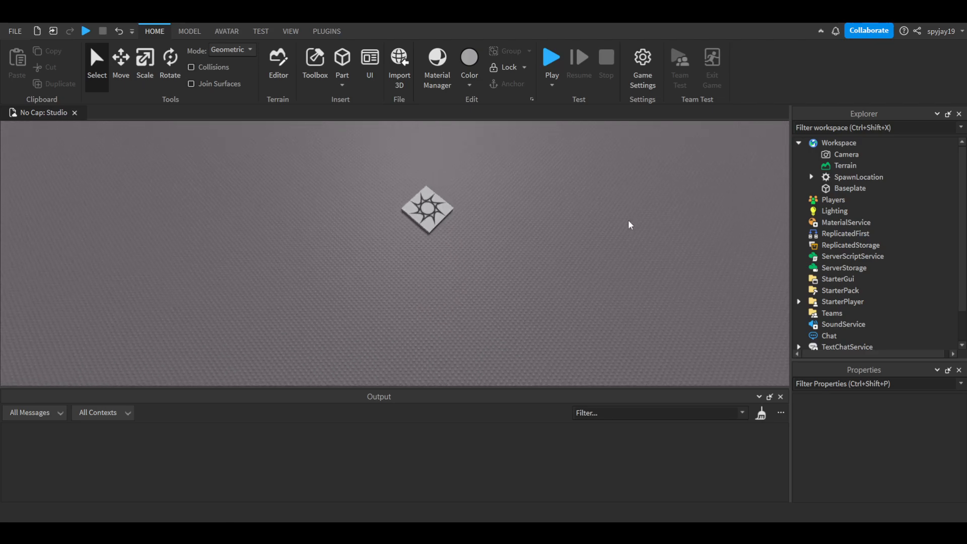
- Add a disabled, black-tinted ColorCorrection named BlindEffect to Lighting, plus a BlindEvent RemoteEvent
left_click(833, 211)
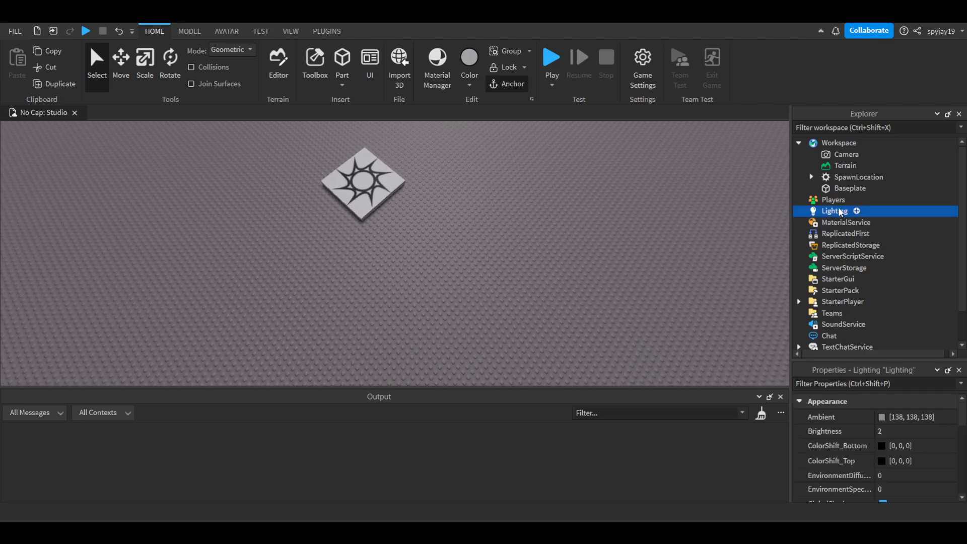
left_click(798, 211)
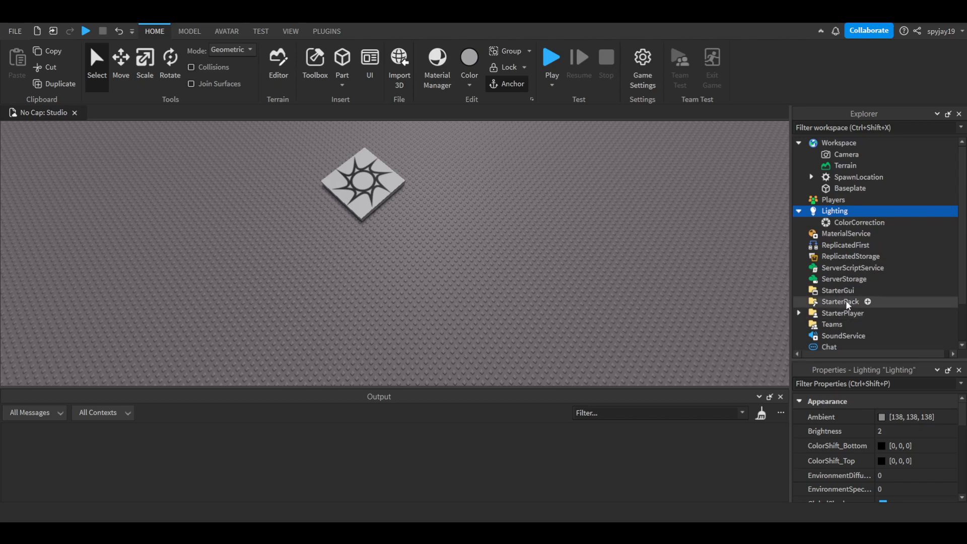
left_click(857, 222)
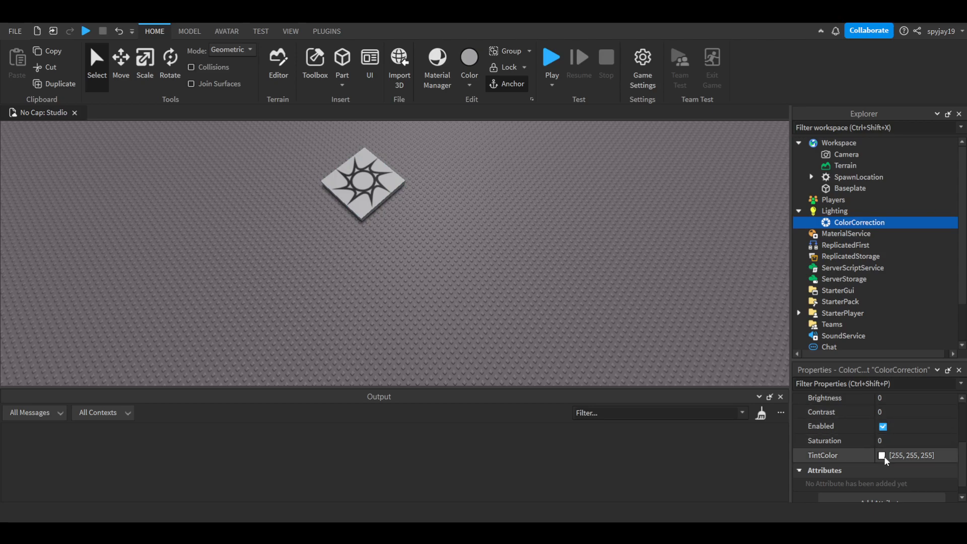
left_click(915, 455)
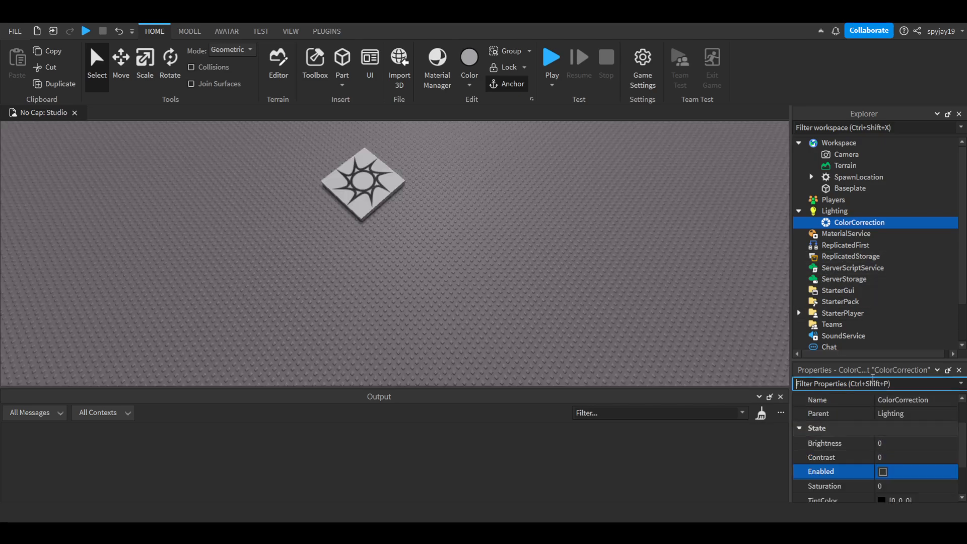
left_click(901, 400)
type("BlindEffect")
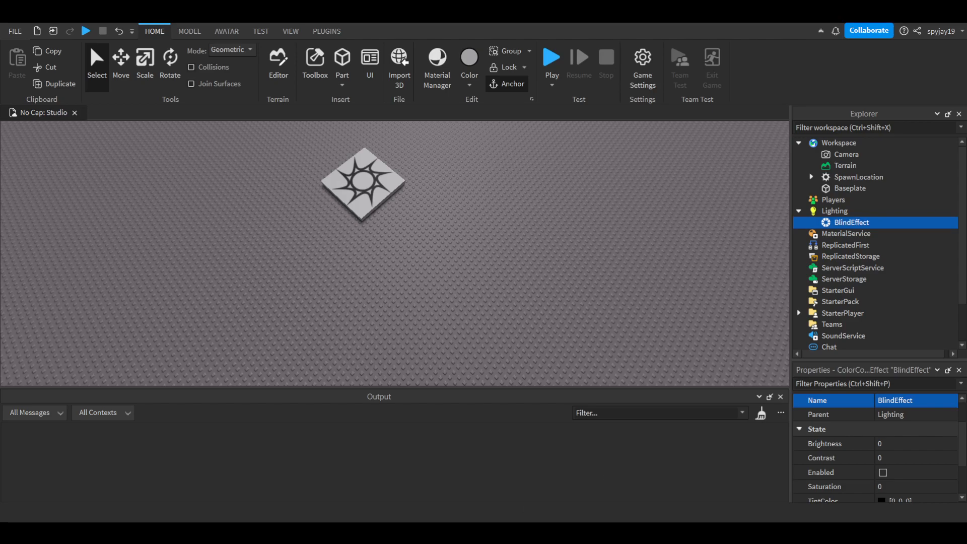
left_click(848, 256)
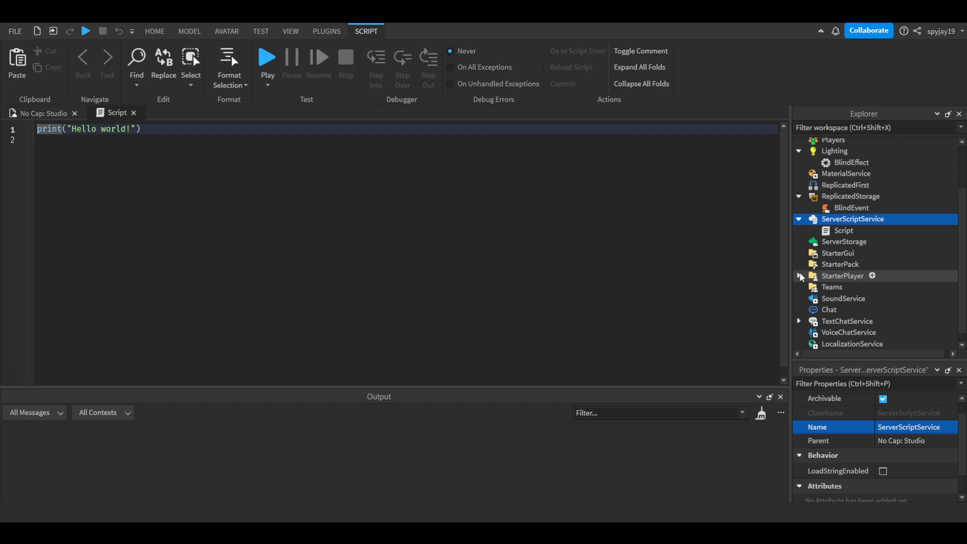
- Add a LocalScript to StarterPlayerScripts, rename it BlindScript(Local), and clear its print line
left_click(799, 275)
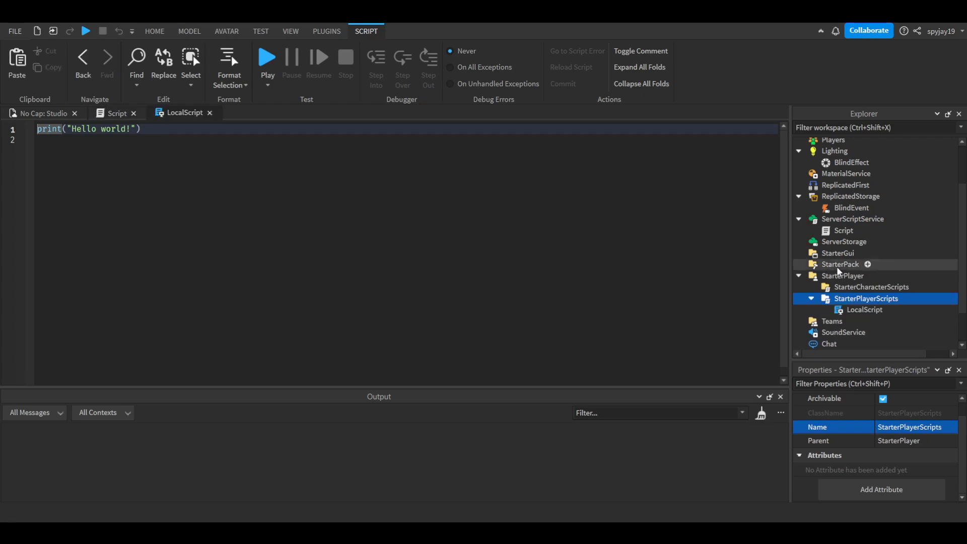
left_click(864, 309)
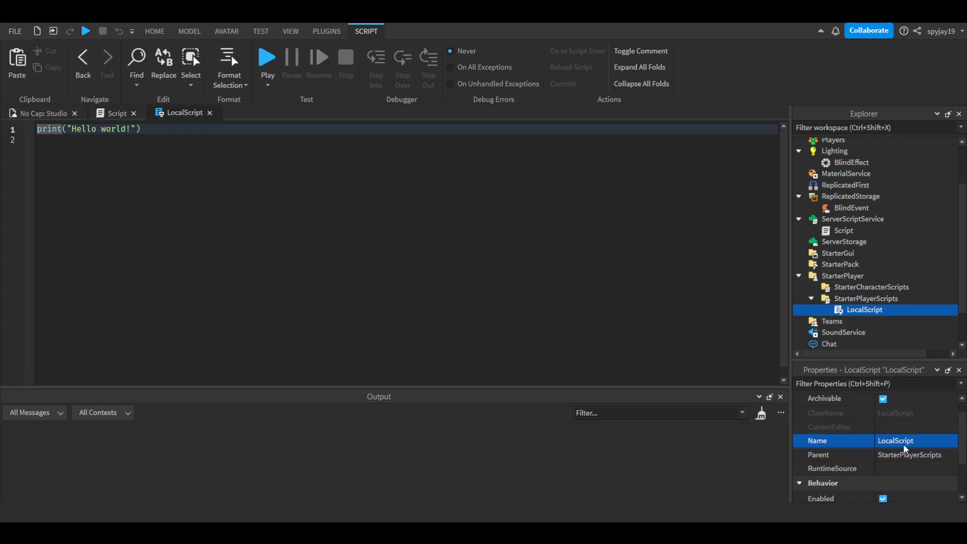
double_click(895, 440)
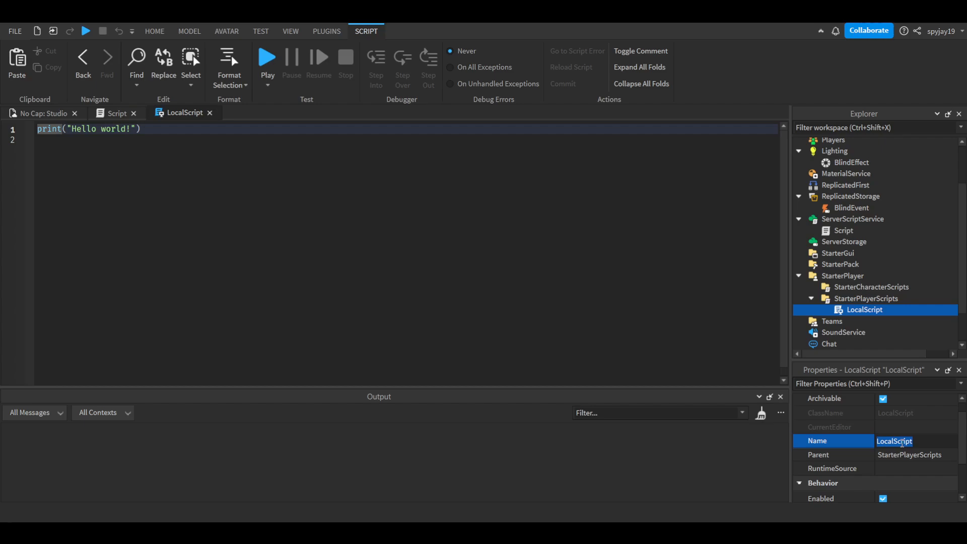
type("Blinds")
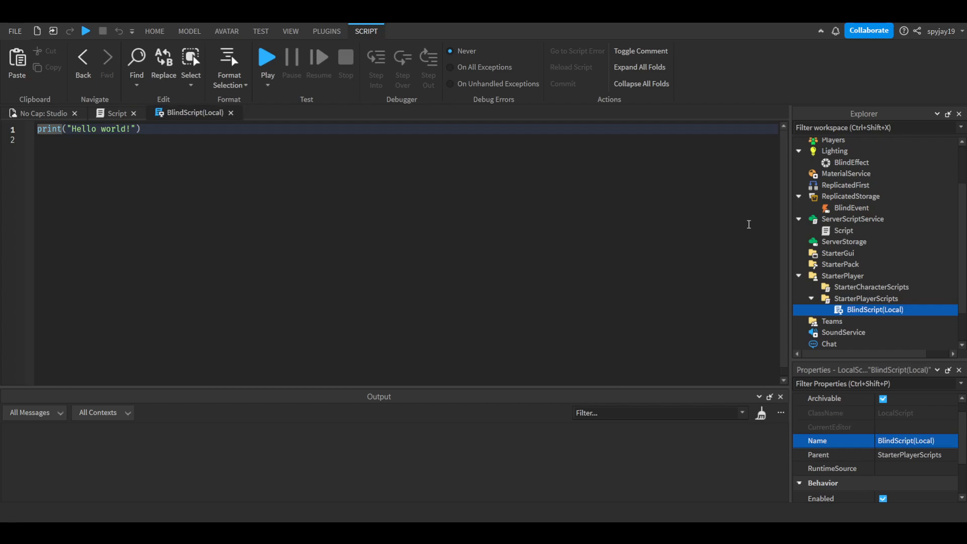
left_click(83, 58)
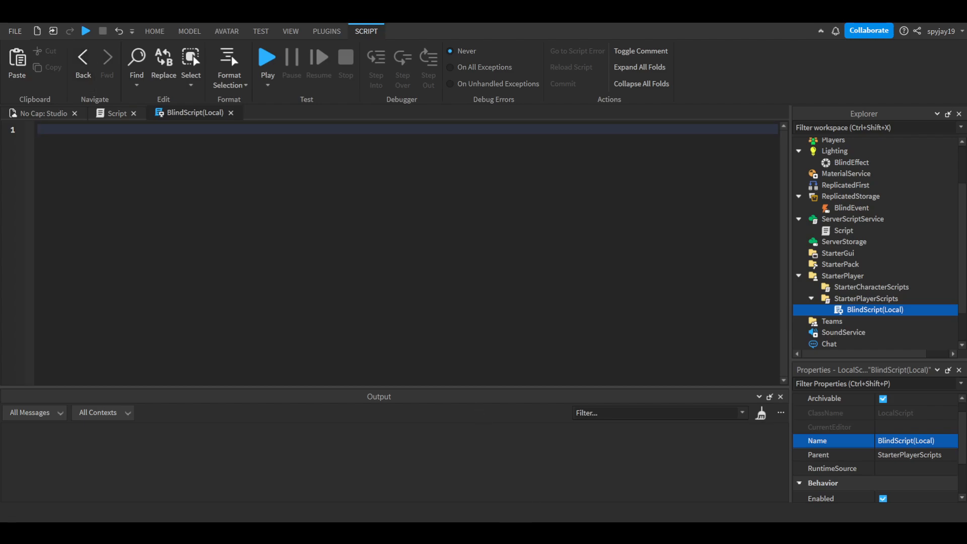
mouse_move(205, 85)
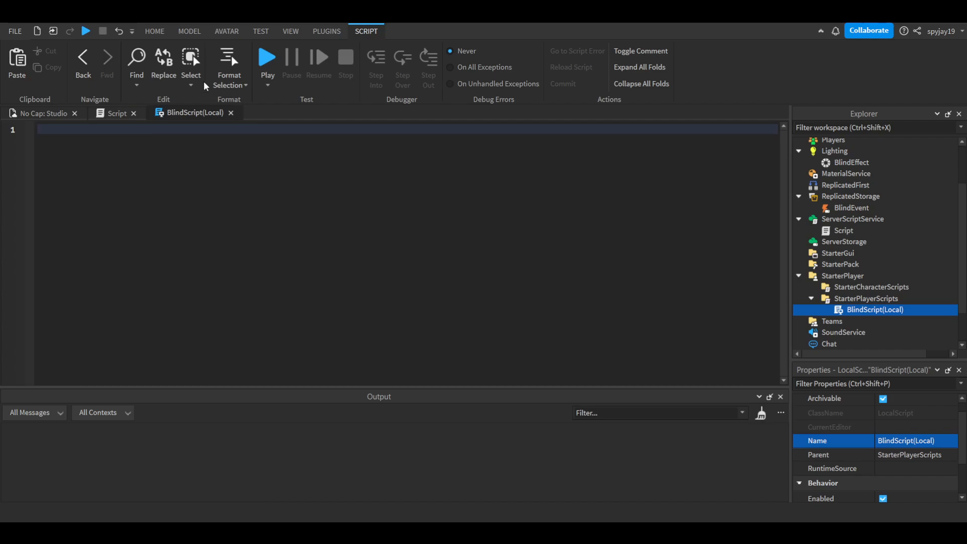
- Define the BlindEvent variable and connect BlindEvent.OnClientEvent to a new function
type("local BlindEvent = game.ReplicatedStorage")
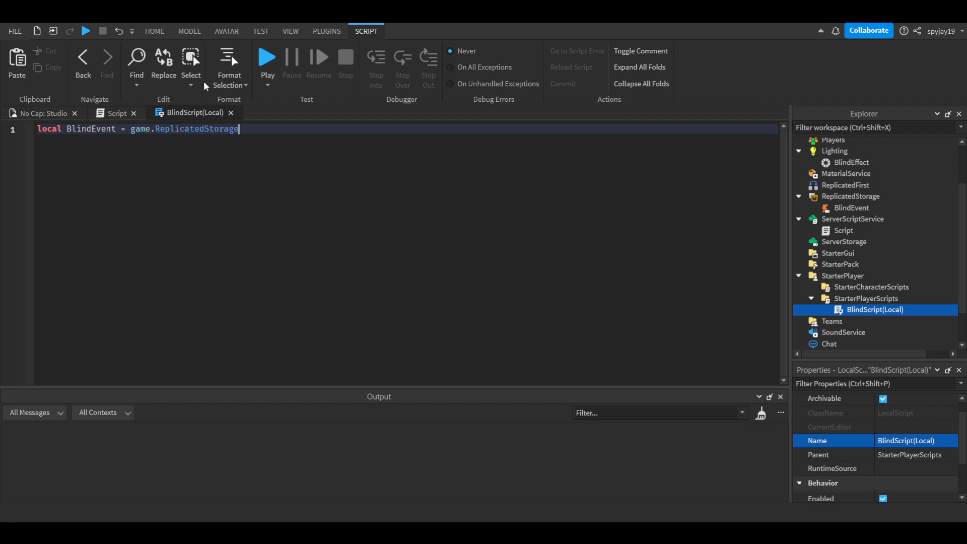
type(".BlindEvent")
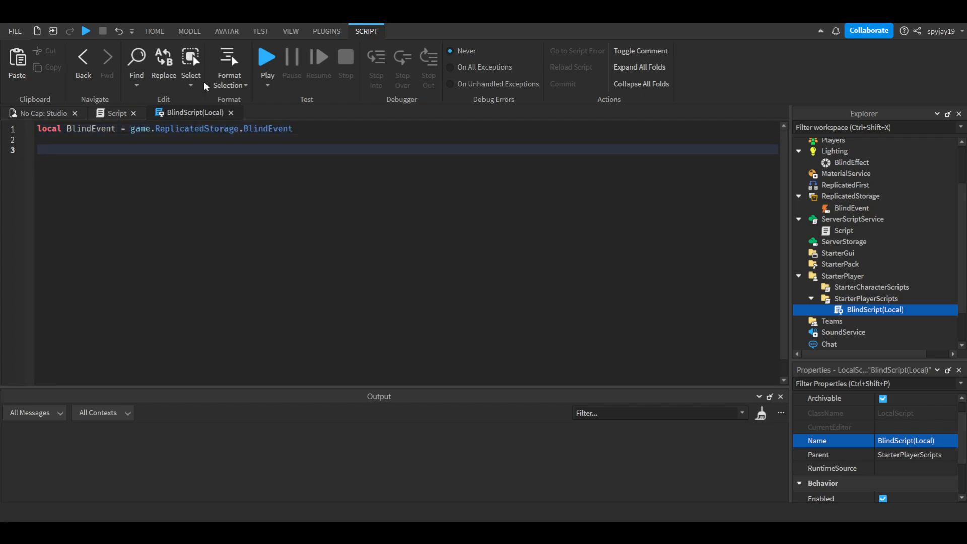
type("BlindEvent.on")
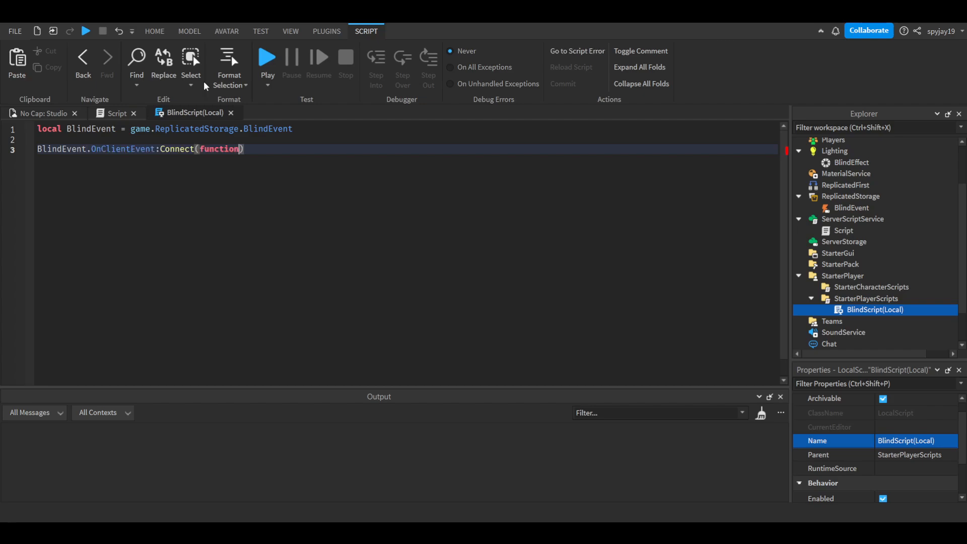
type("()")
left_click(406, 139)
type("l")
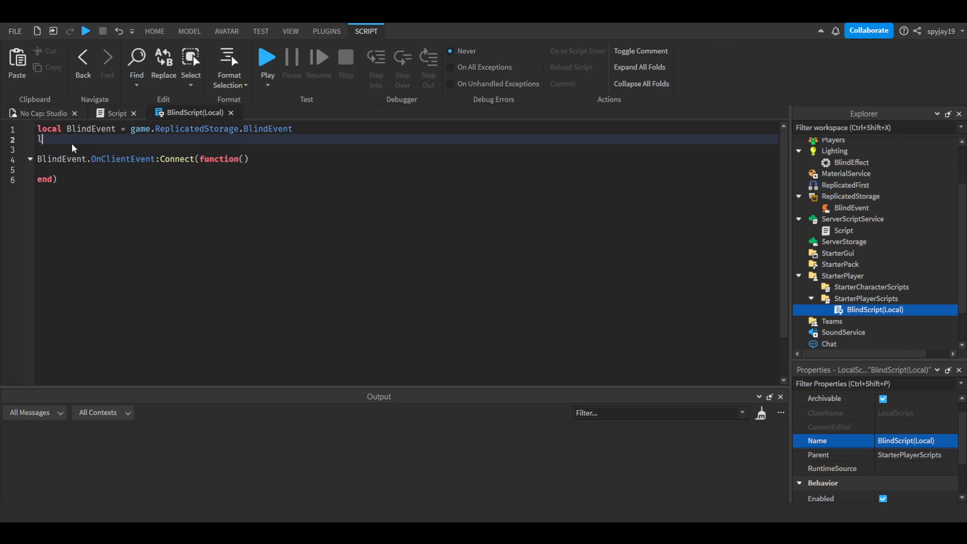
- Reference game.Lighting.BlindEffect and set BlindEffect.Enabled = true inside the handler
type("ocal BlindEf")
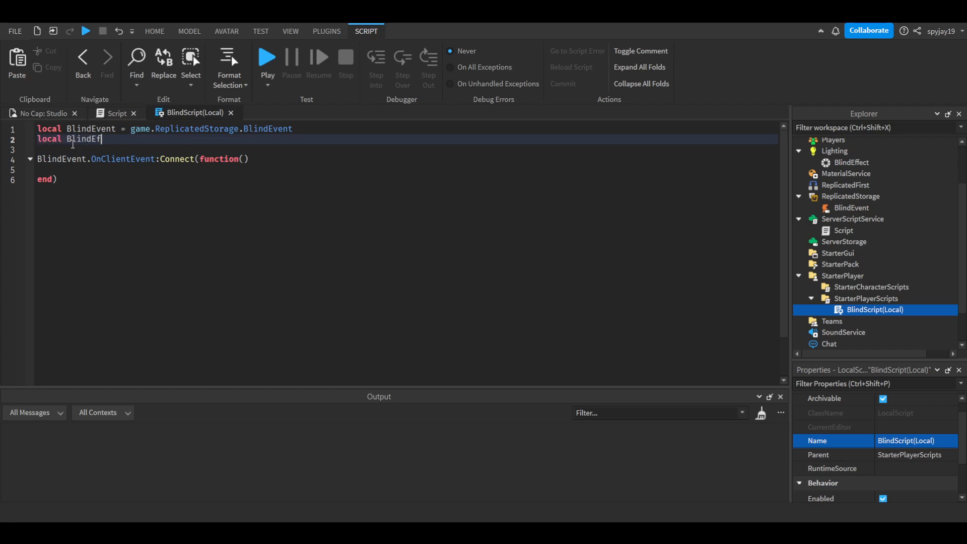
type("fect = game")
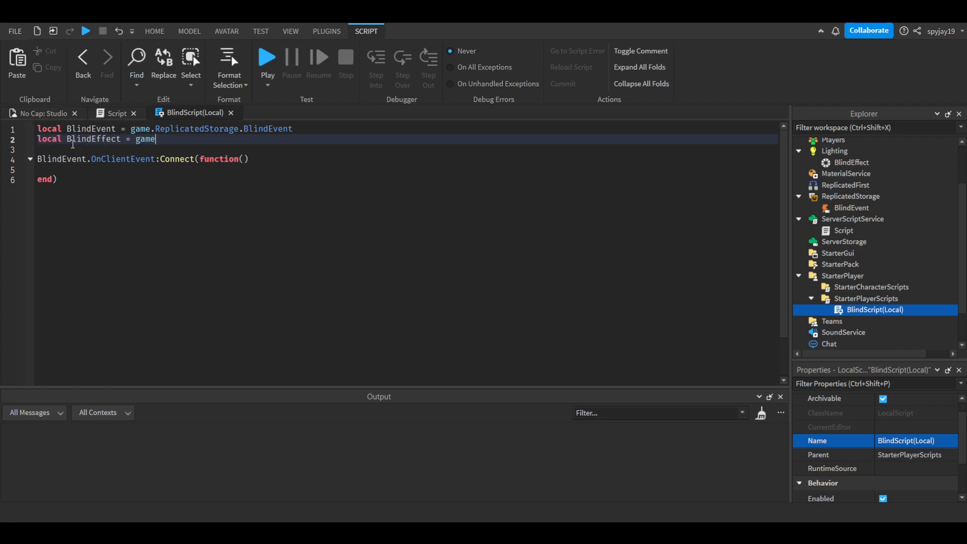
type(".Lighting.b")
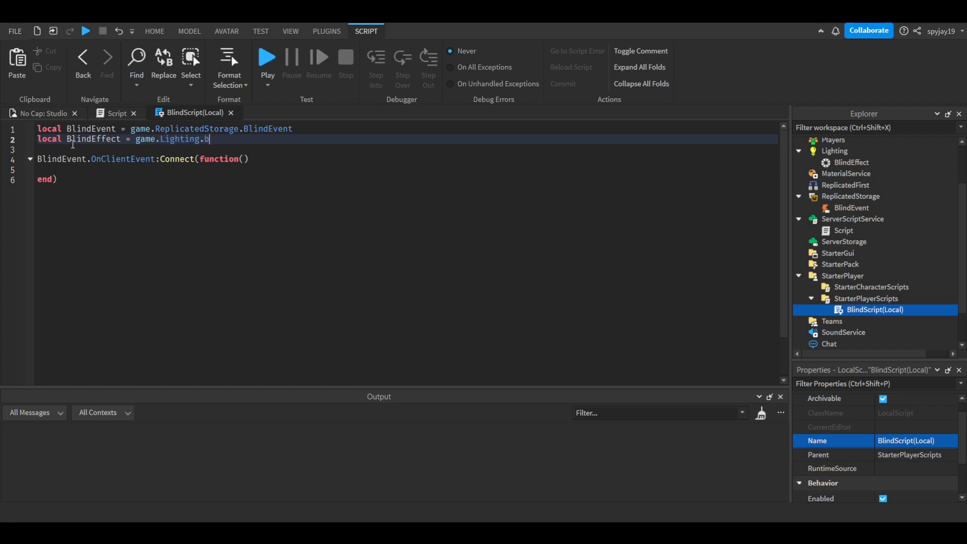
type("lindEffect")
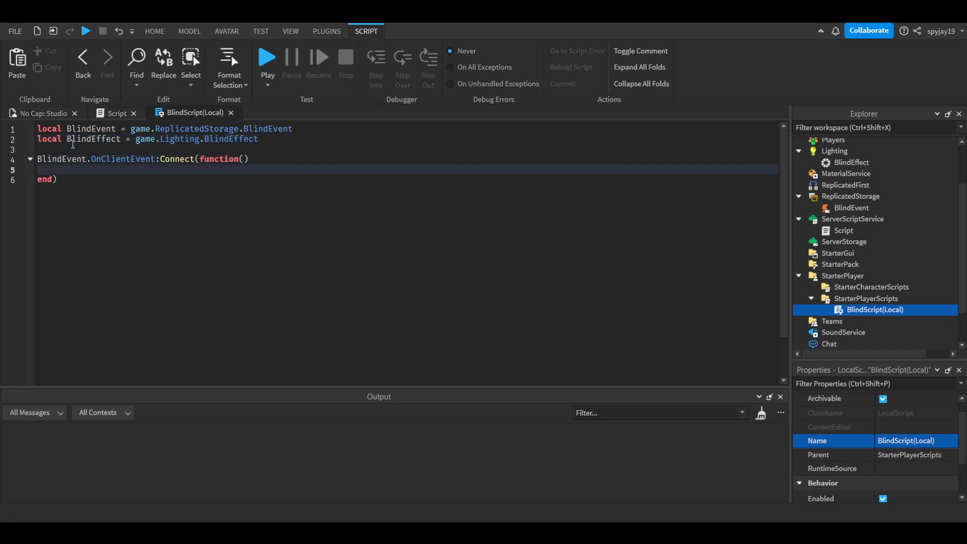
type("BlindEffect.")
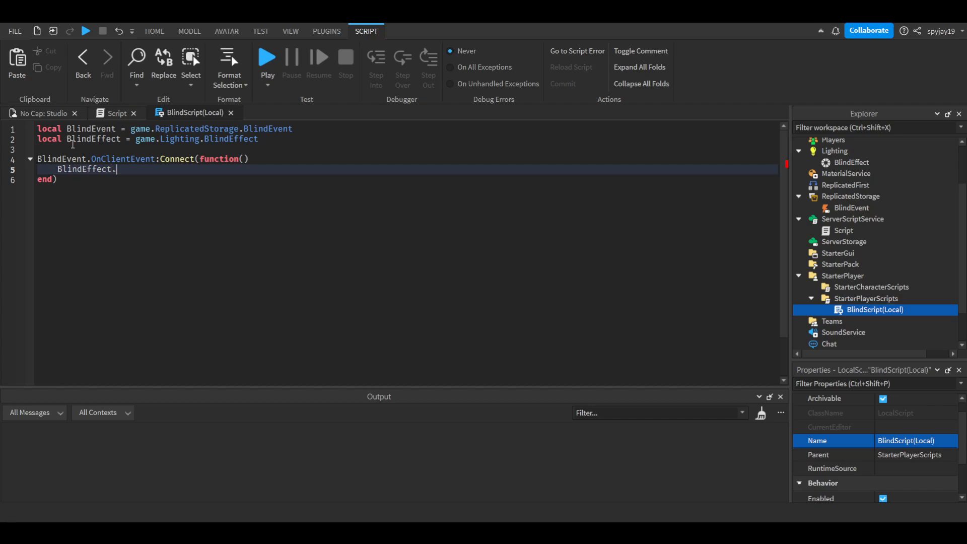
type("Enabled = true")
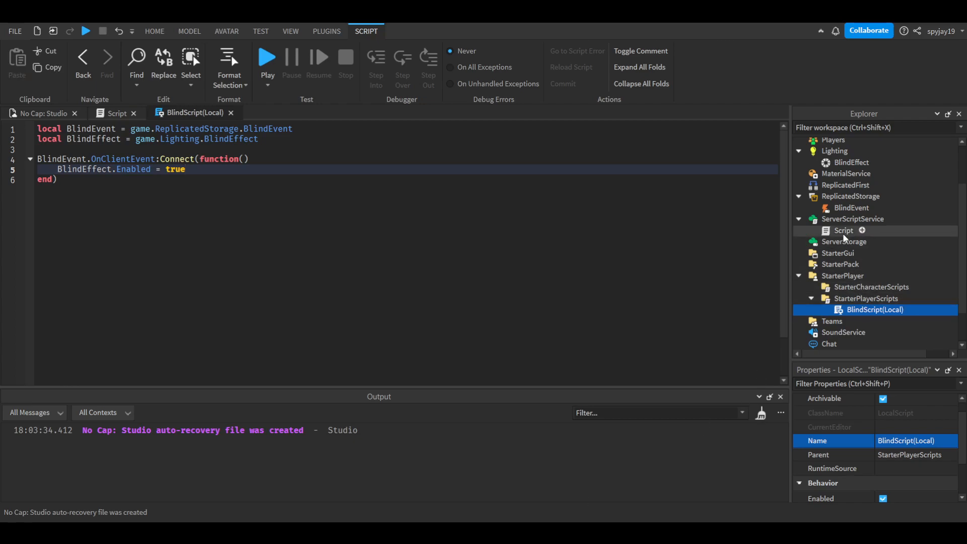
left_click(851, 208)
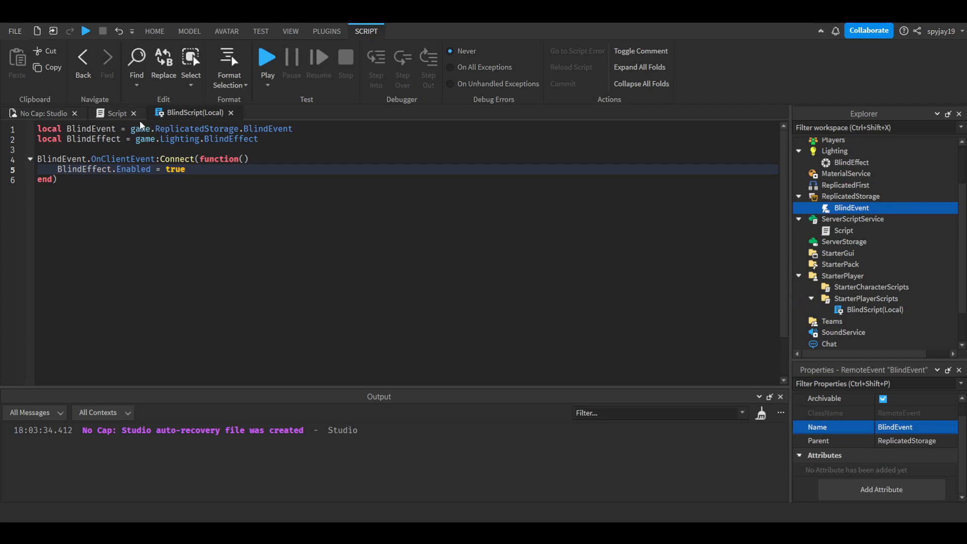
left_click(40, 113)
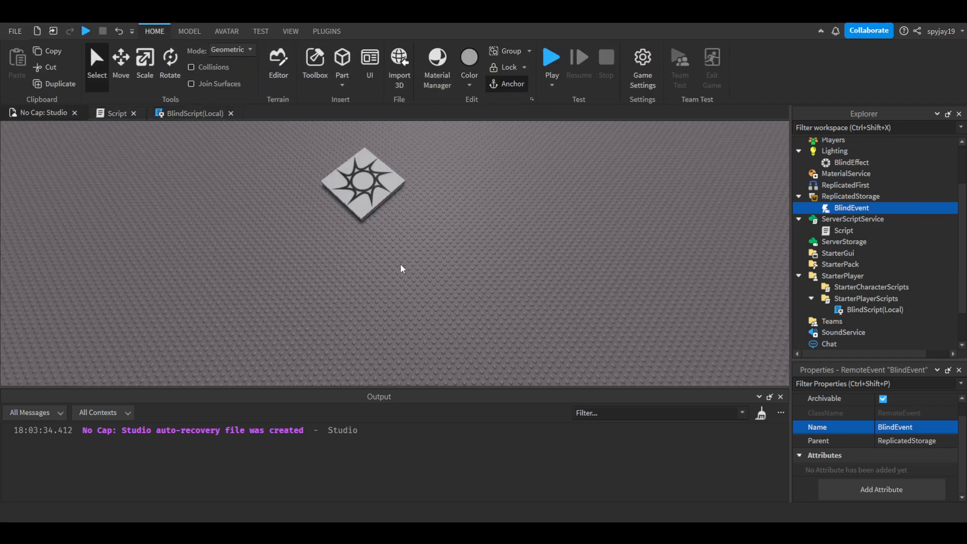
mouse_move(388, 247)
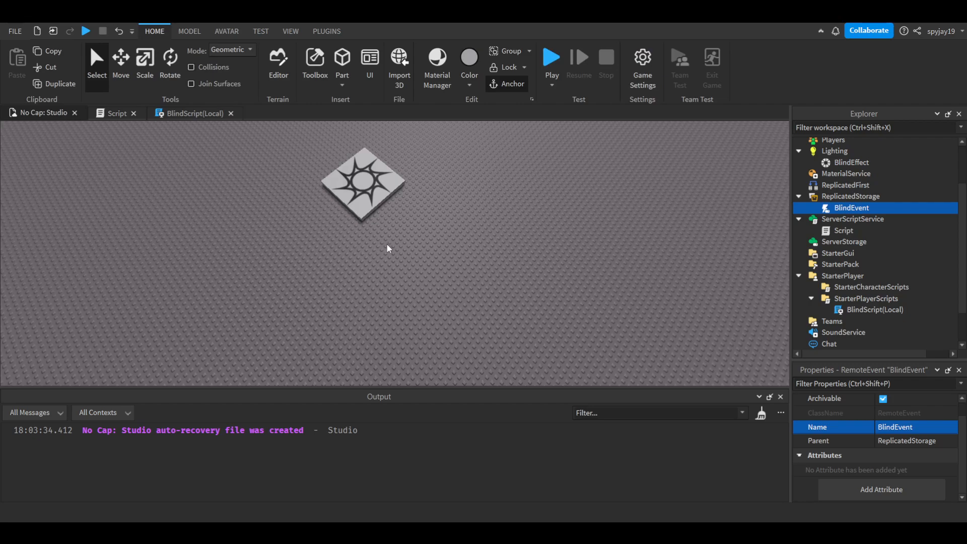
- Rename the ServerScriptService Script to BlindScript(Server) and clear its default code
left_click(843, 231)
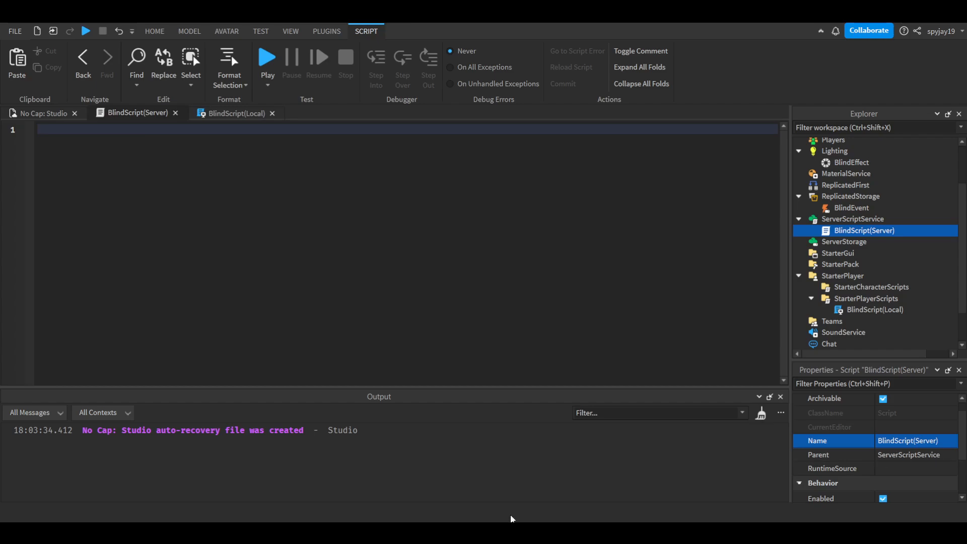
- Write game.Players.PlayerAdded:Connect(function(plr) ... end) with a blank line above it
left_click(236, 113)
type("local BlindEvent = ")
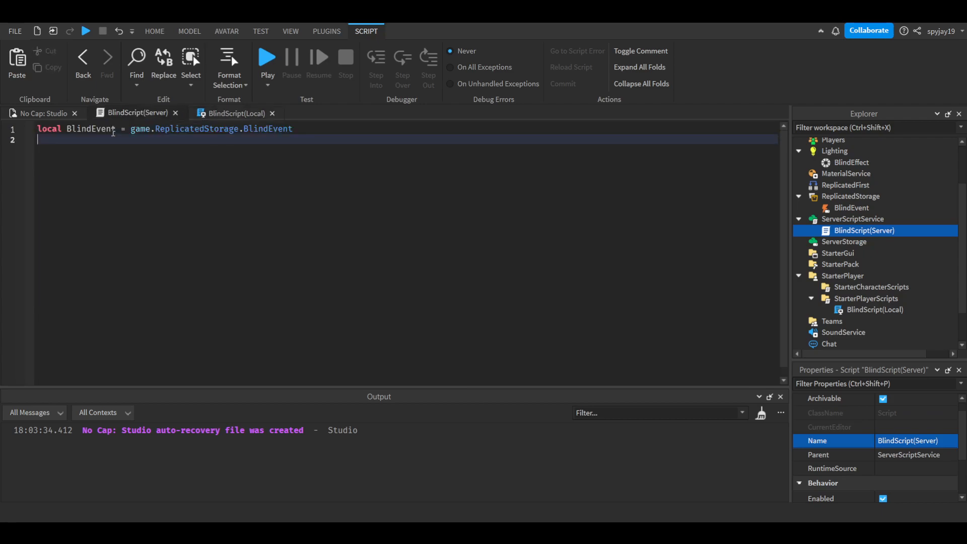
type("game")
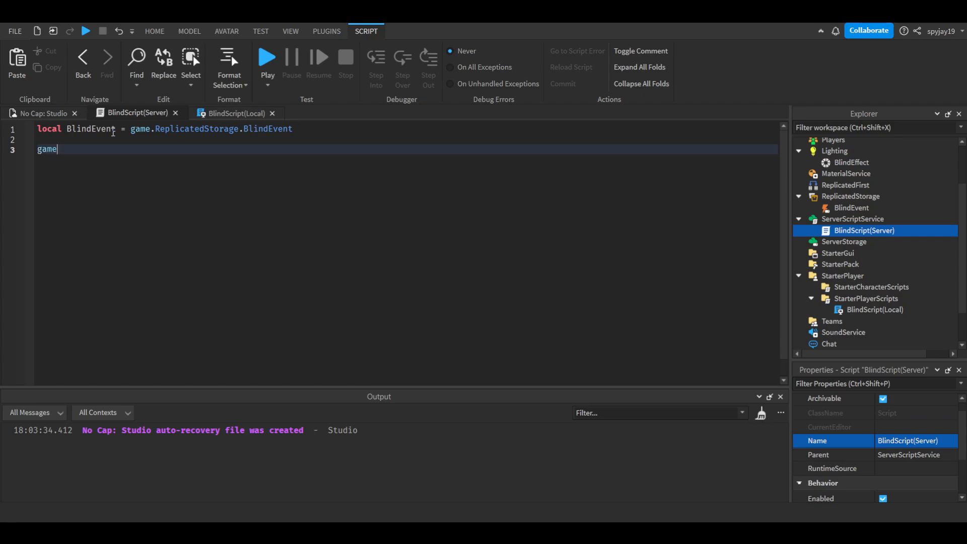
type(".Players.PlayerAdded\"")
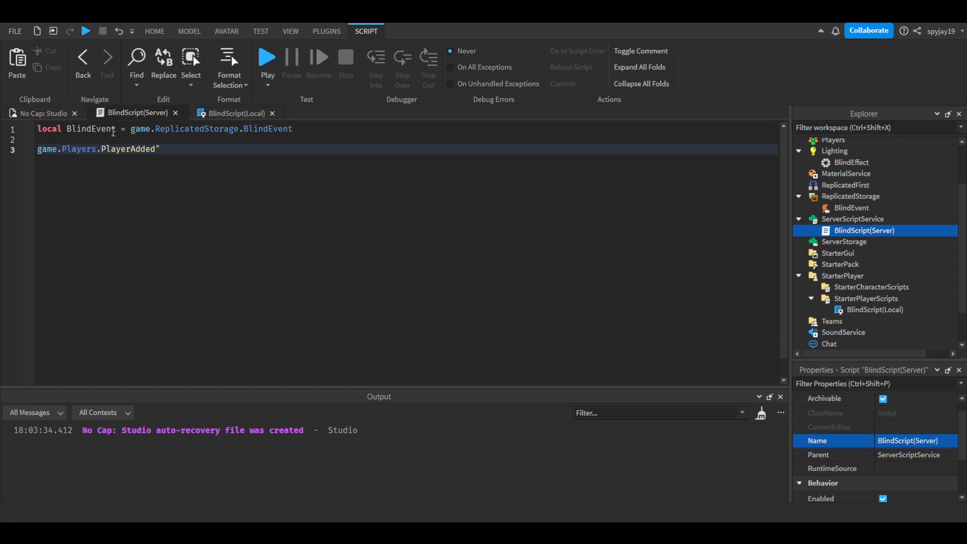
type(":Connect(function()")
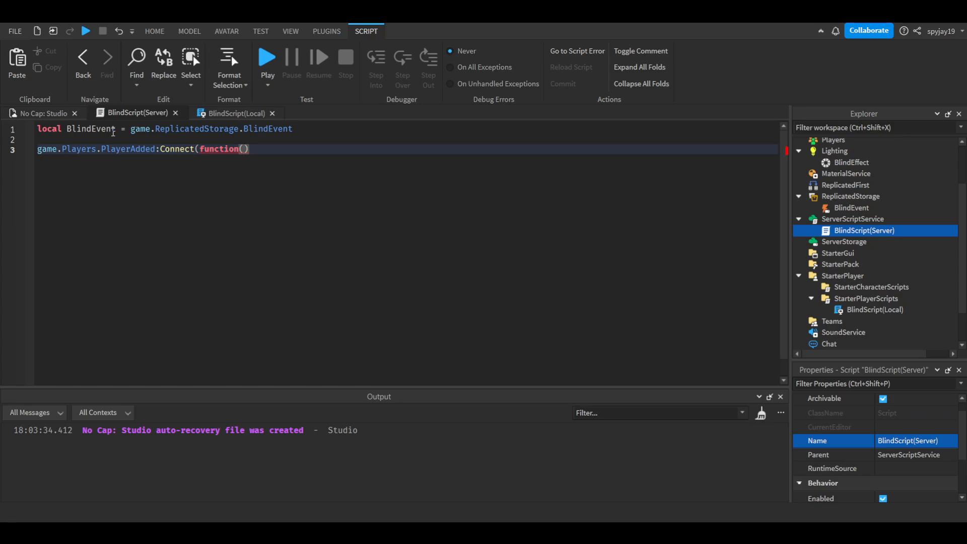
type("plr")
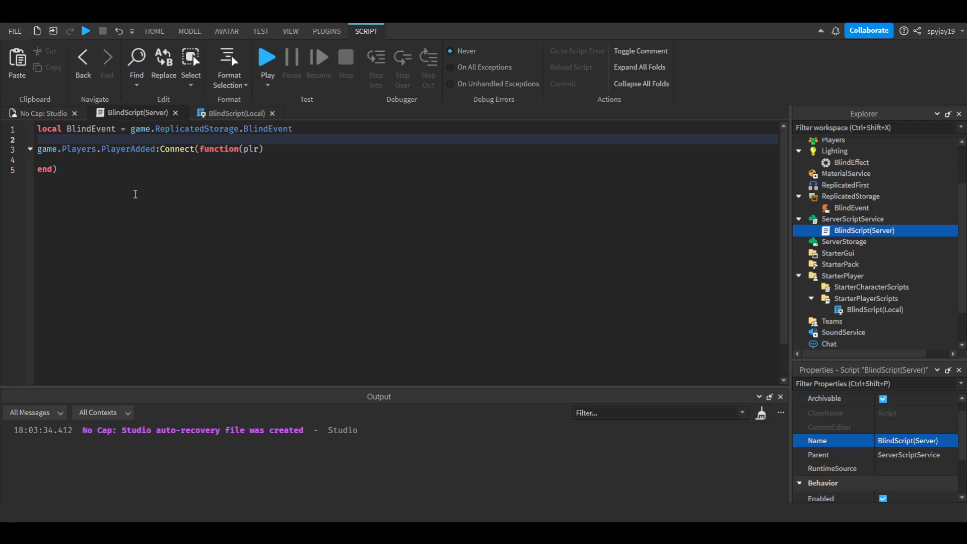
key("Enter")
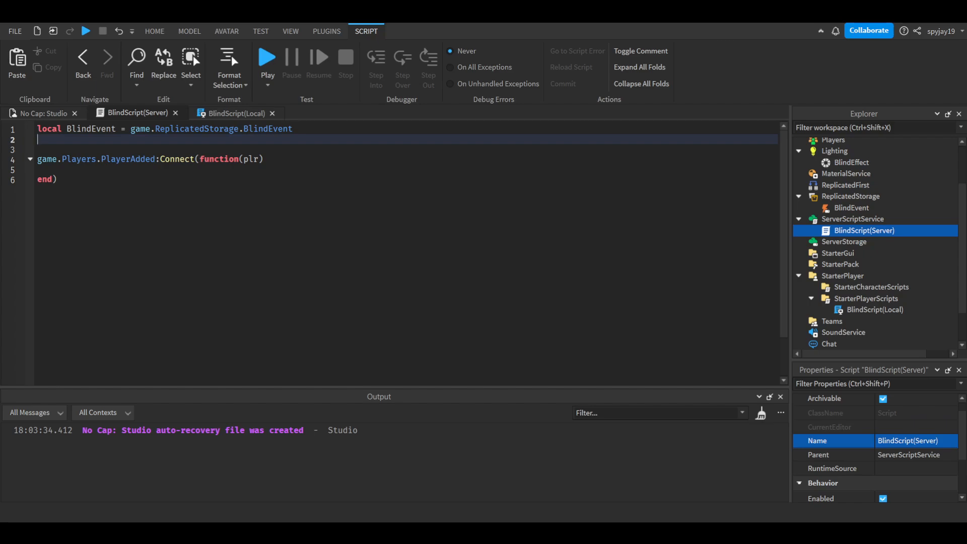
- Create local AllowedUsers = {"spyjay19"} at the top of the server script
type("l")
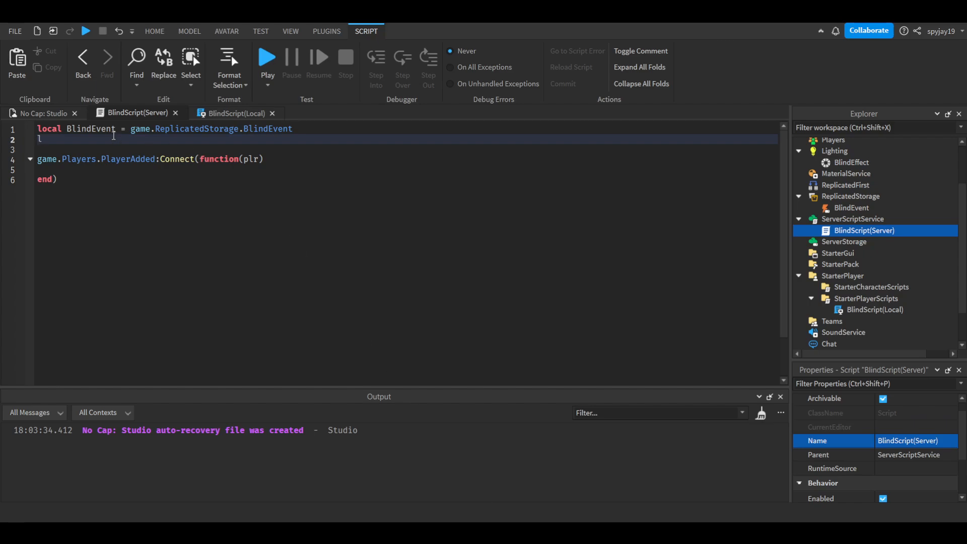
type("local AllowedUsers ={\"")
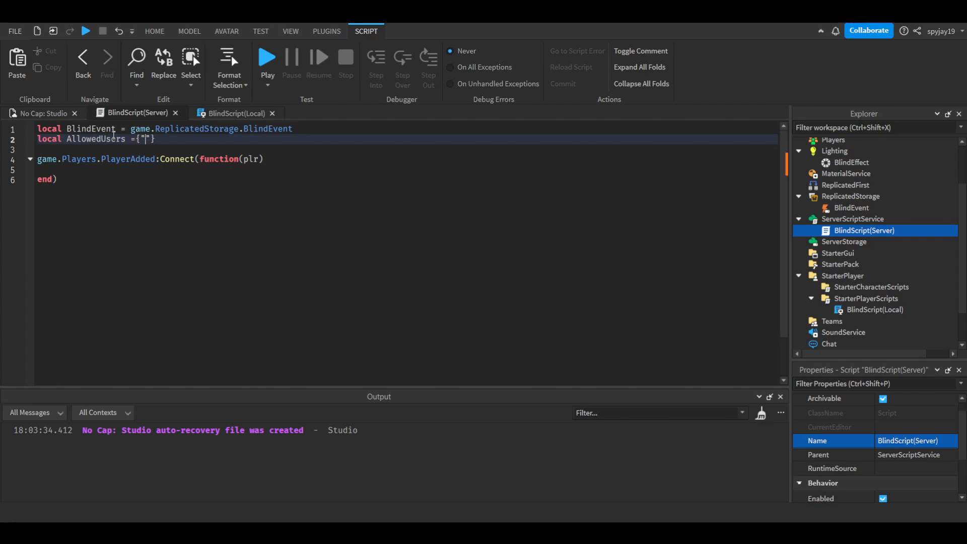
type("{}")
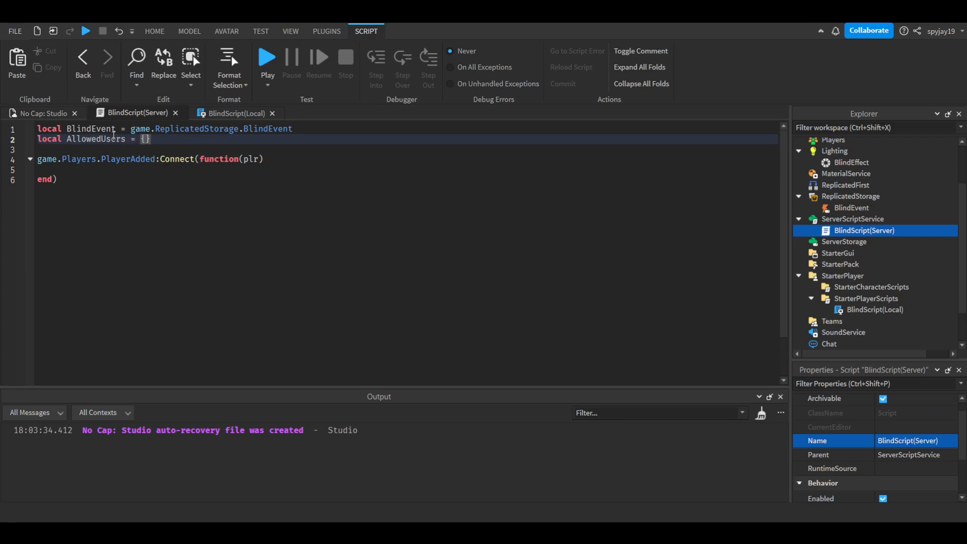
type("\"spyjay\"")
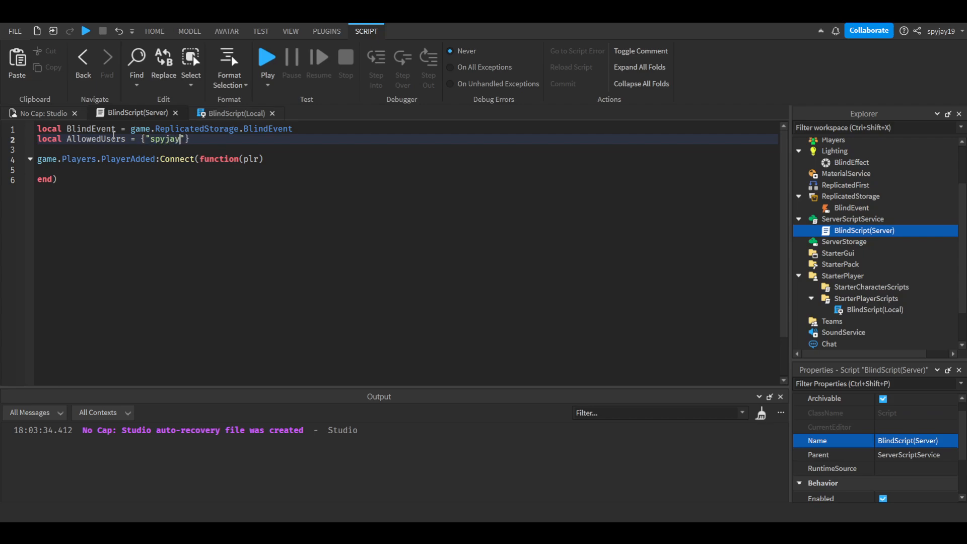
type("19")
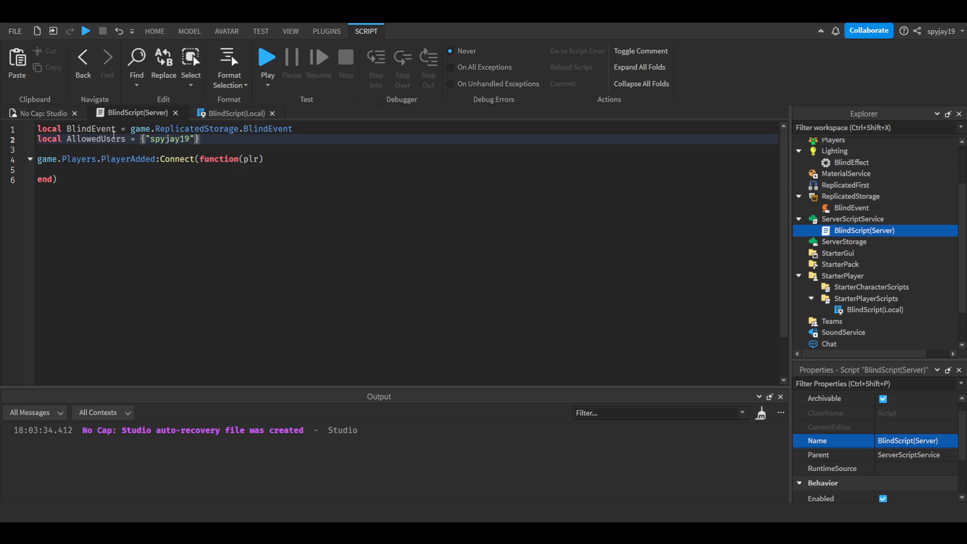
type(",\"\"")
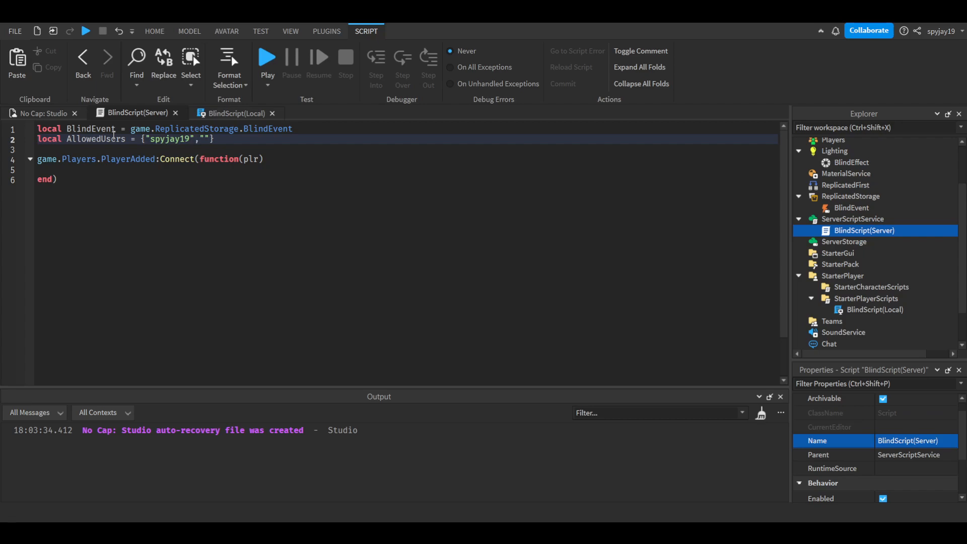
key("Backspace")
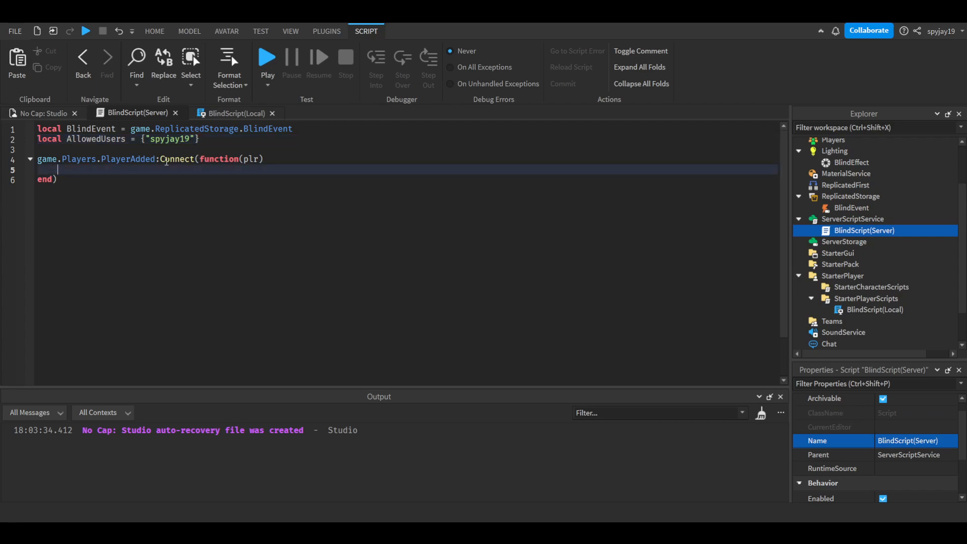
- Connect plr.Chatted to function(msg) with if table.find(AllowedUsers, plr.Name) then
type("plr.Cha")
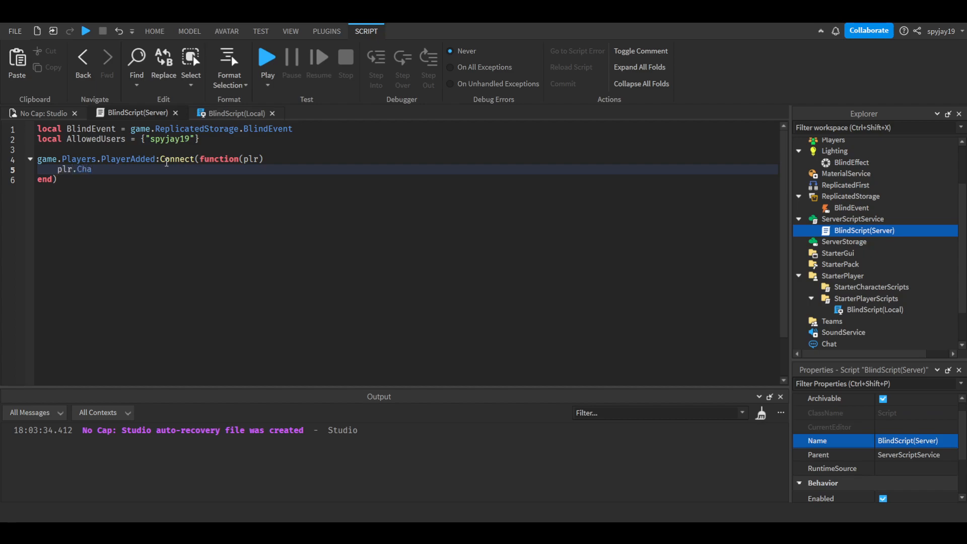
type("tted:Connect(function")
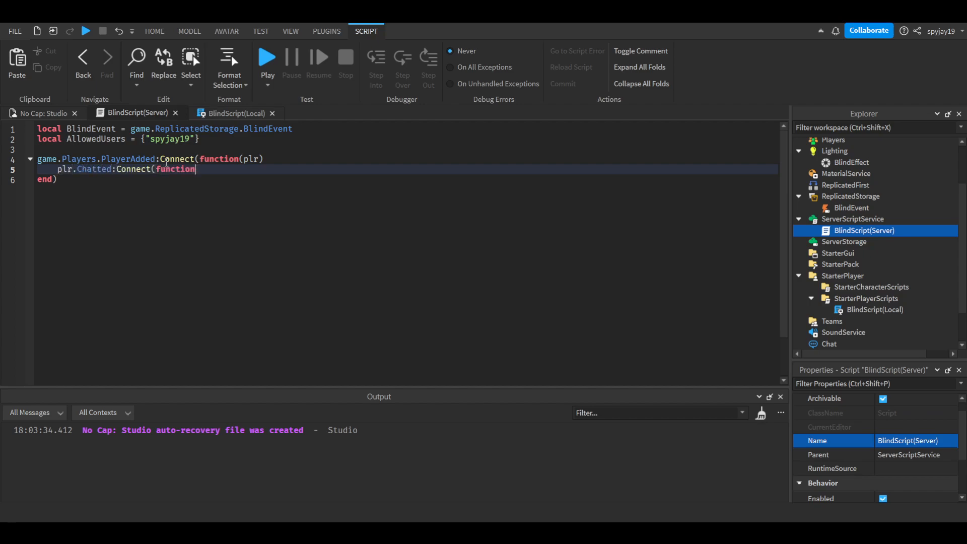
type("msg)")
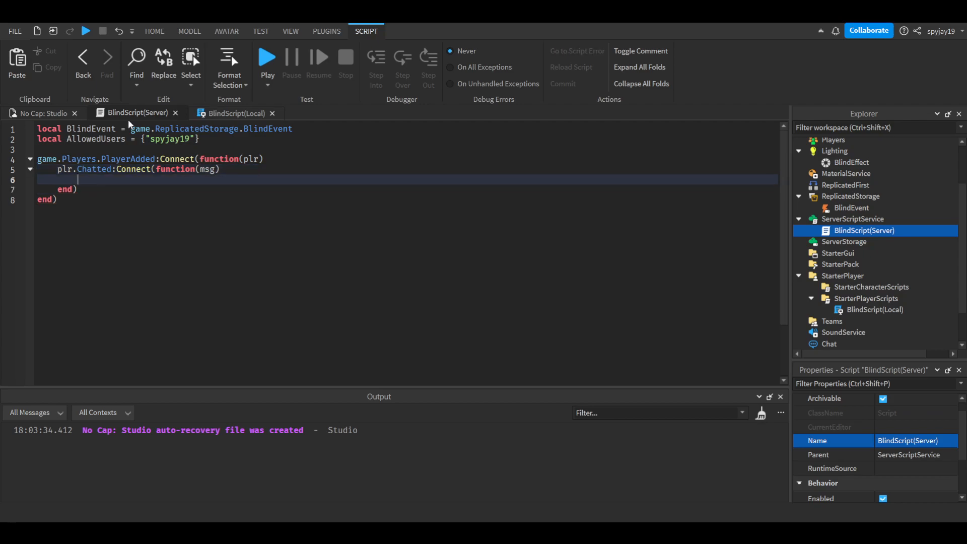
type("if plr")
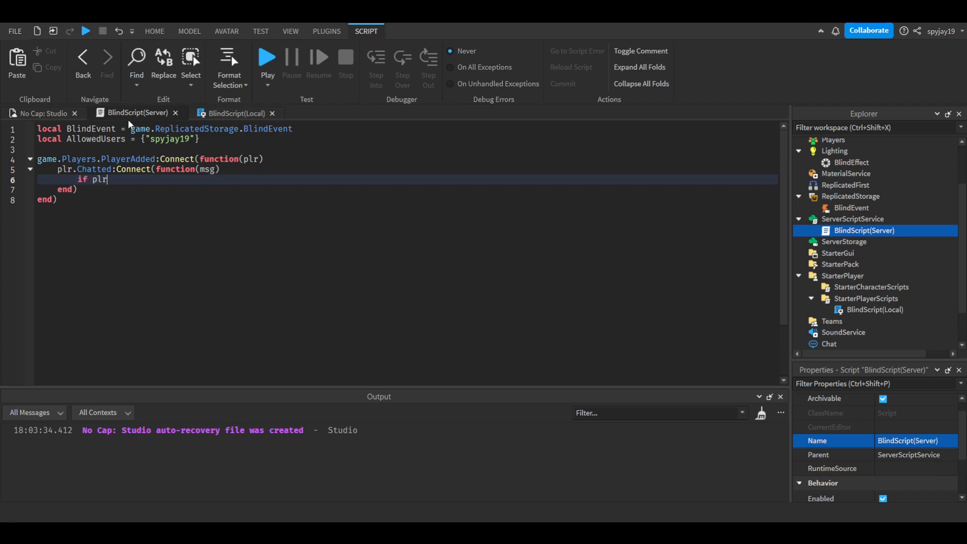
type(".Name")
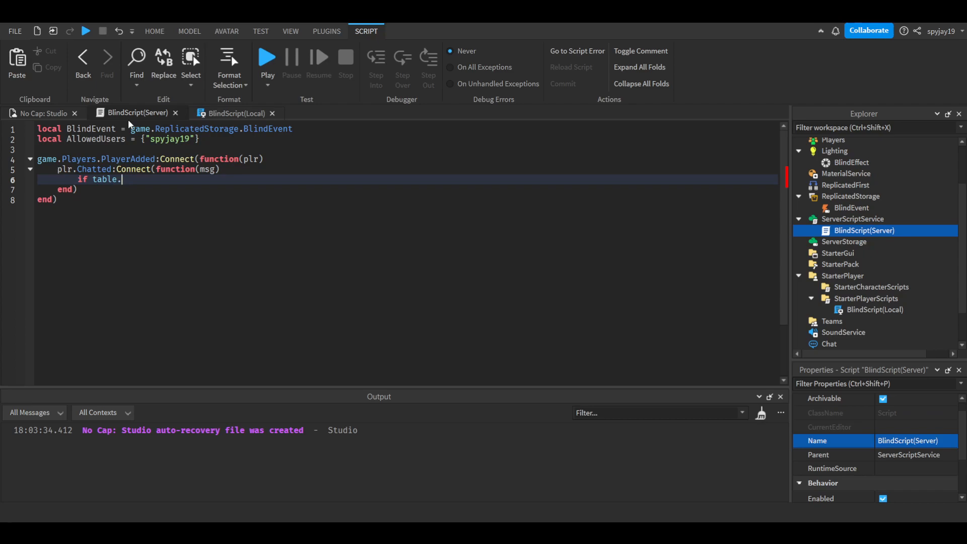
type("find(")
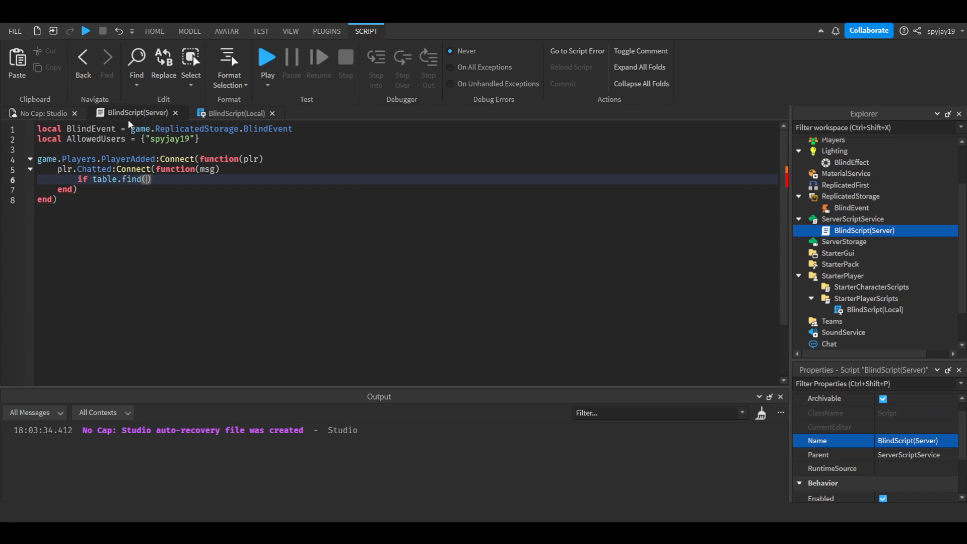
type("CatalogSearchParams")
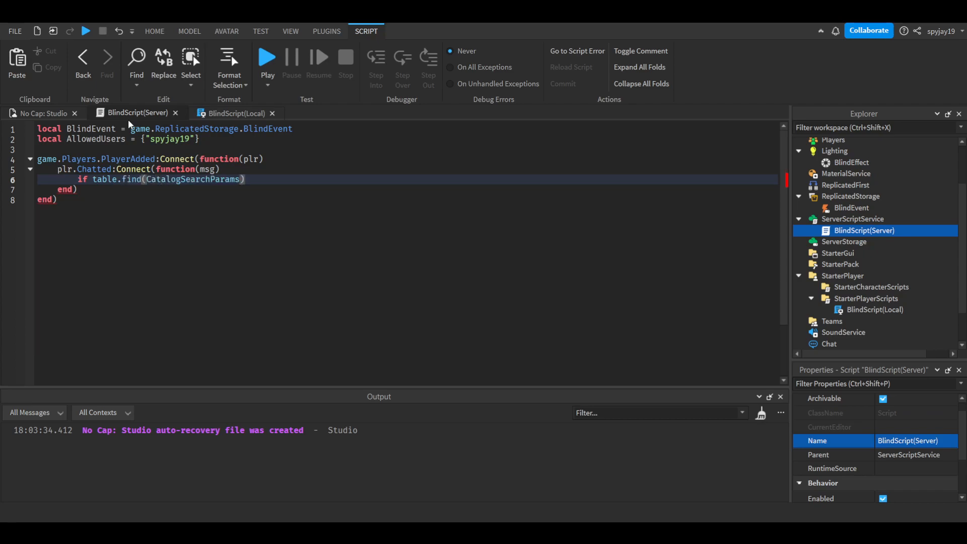
type("AllowedUsers")
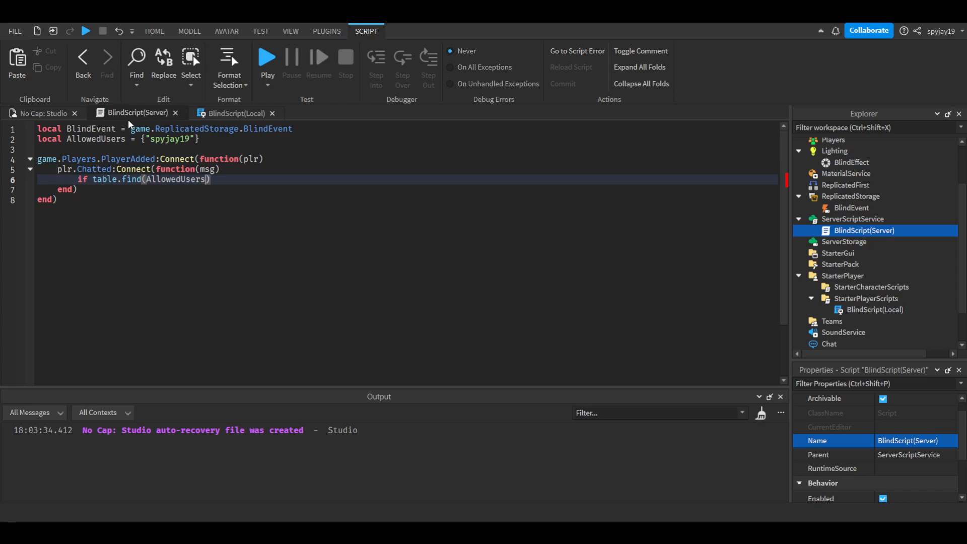
type(", plr.Parent")
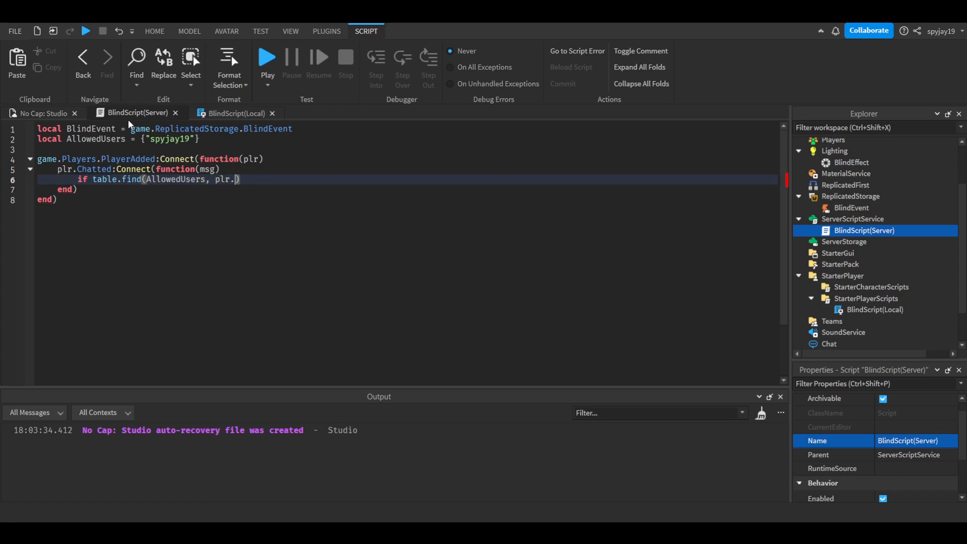
type("Name")
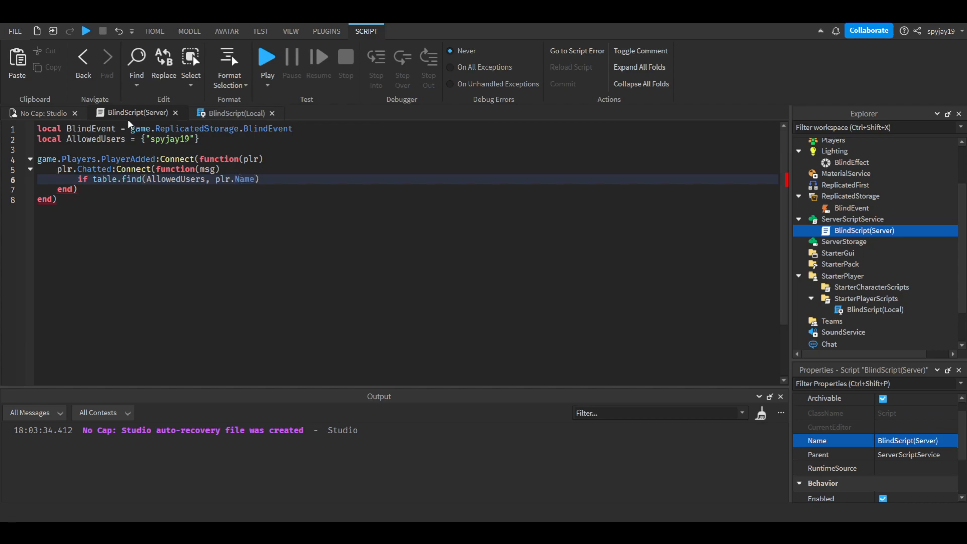
type("then")
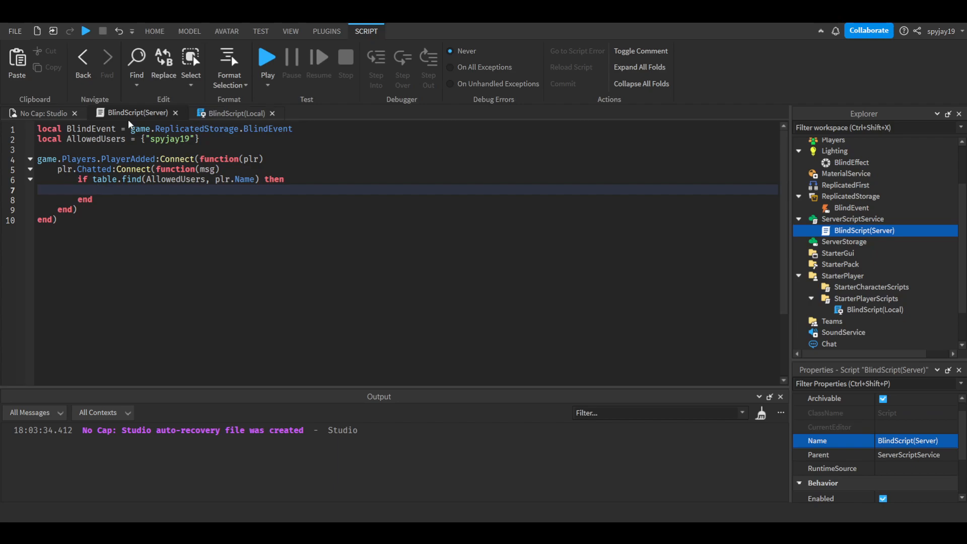
- Store string.sub(msg, 1, 6) as FirstWord and begin the if FirstWord == ":blind" check
type("local FirstWord")
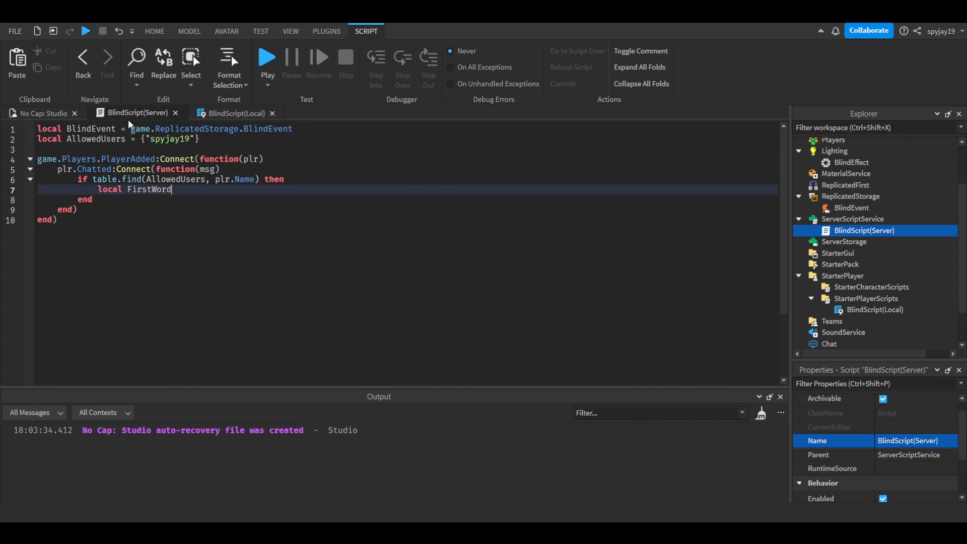
type("= str")
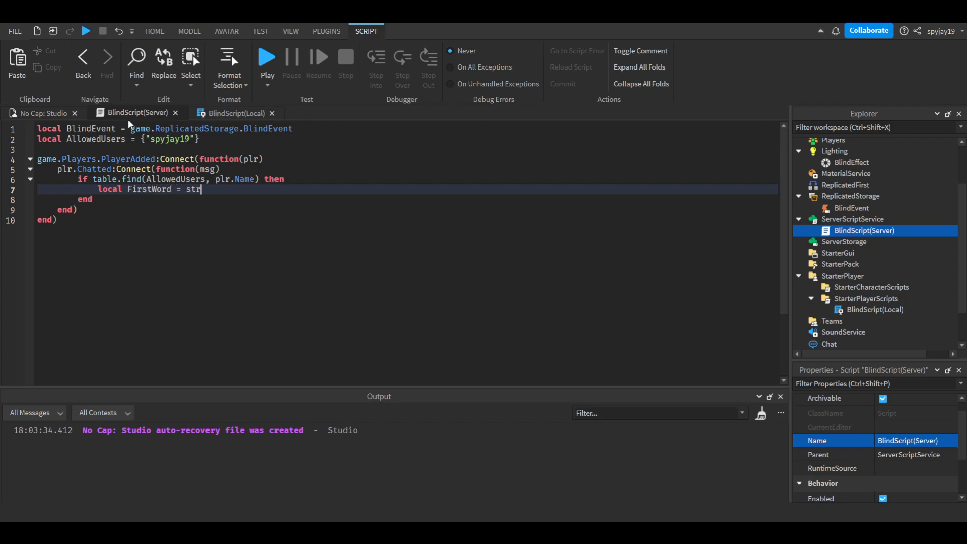
type("ing.sub")
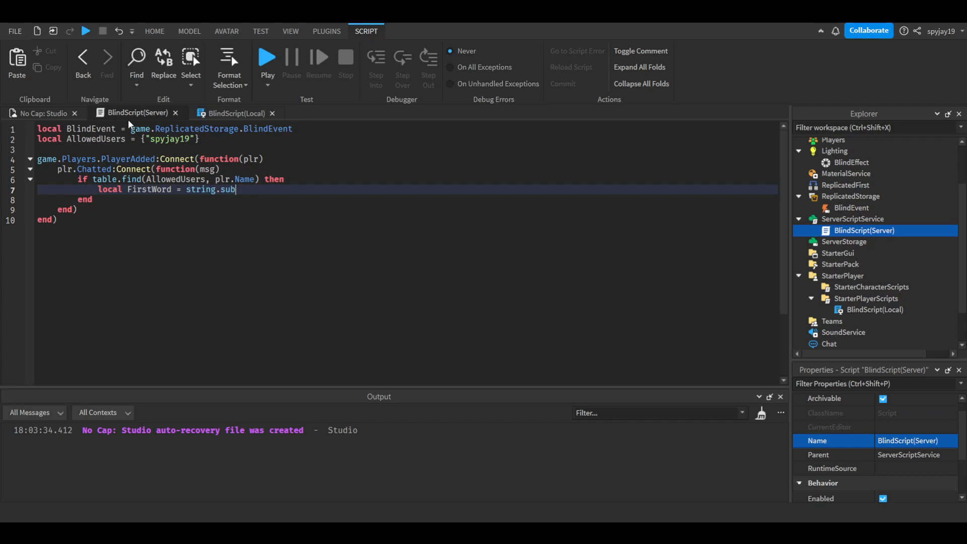
type("(msg,")
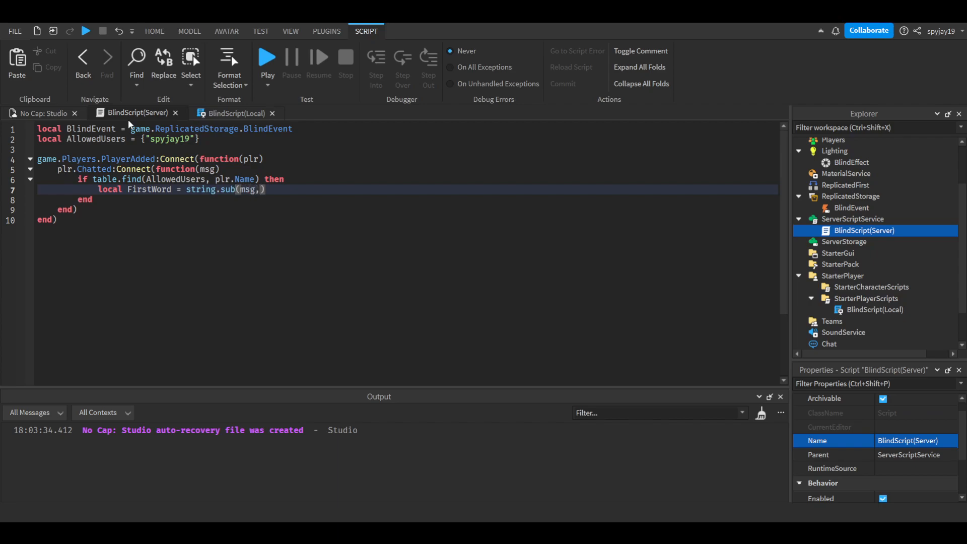
type("1, 6")
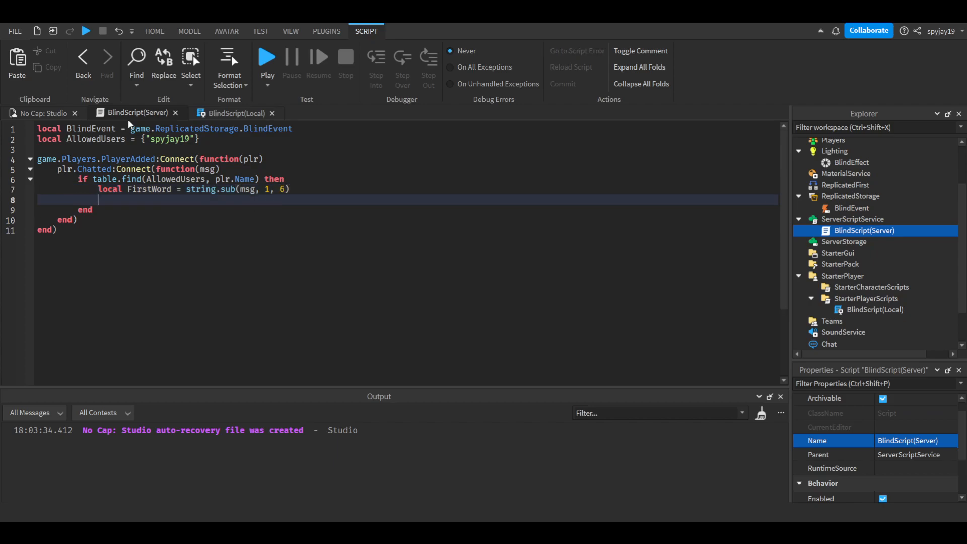
type("if firstWord == \":blind")
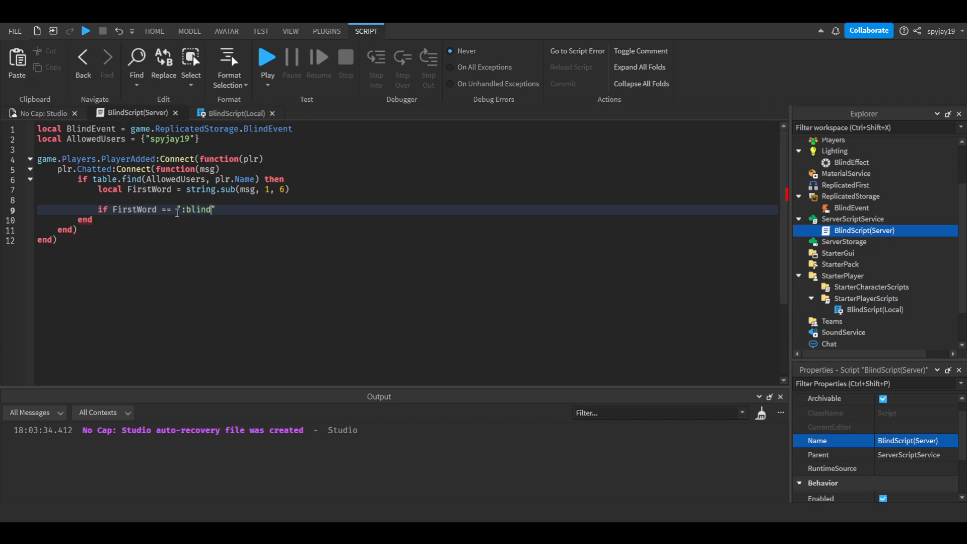
mouse_move(223, 210)
type(" then")
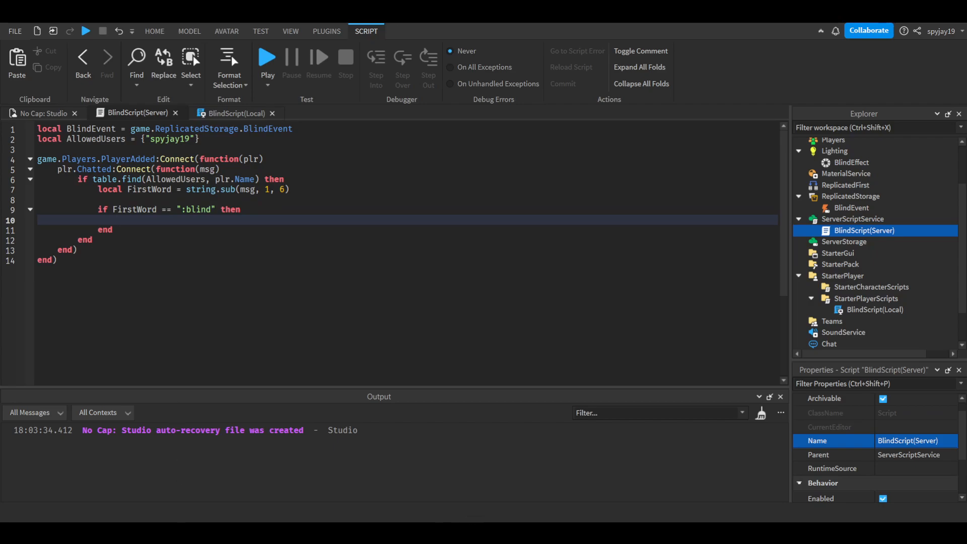
- Inside the :blind branch, set local PlayerName = string.sub(msg, 8)
left_click(121, 220)
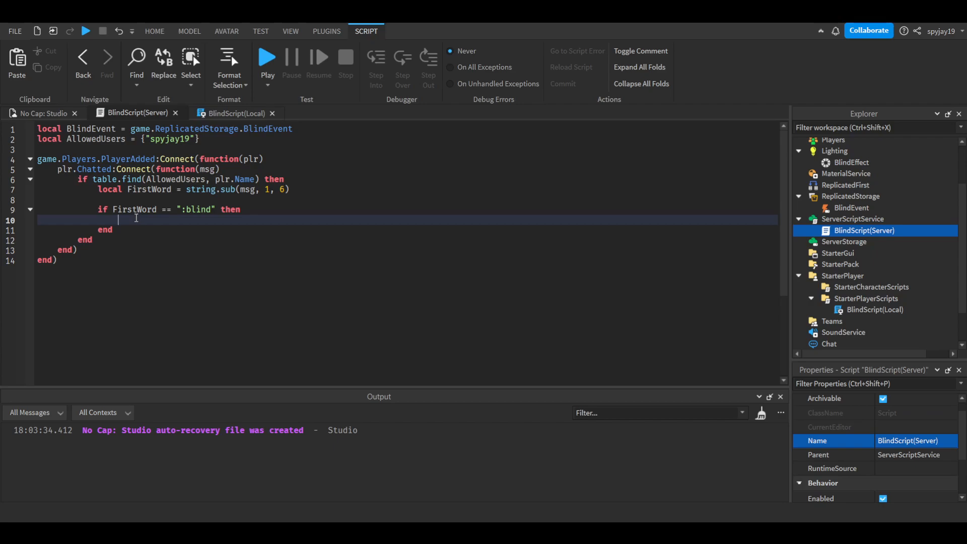
type("local")
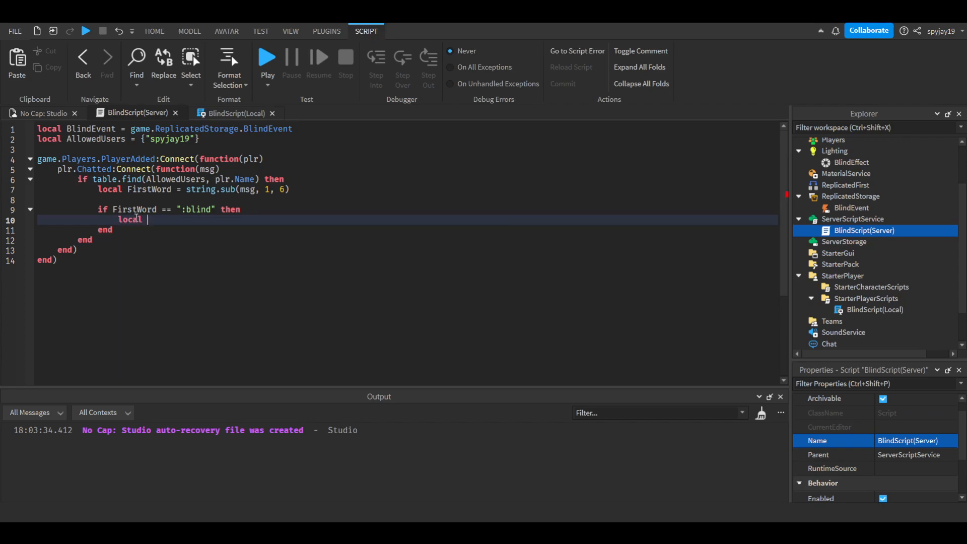
type("PlayerName =")
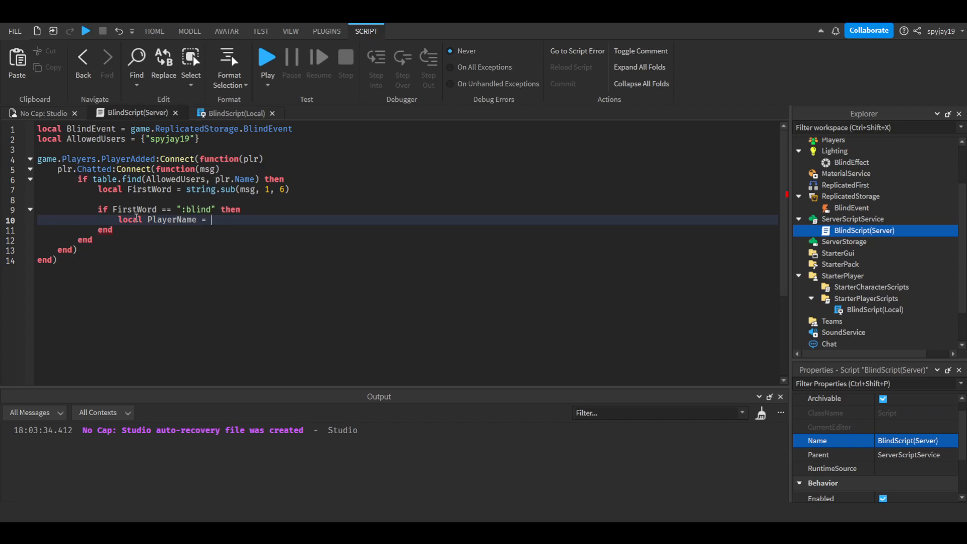
type("string.")
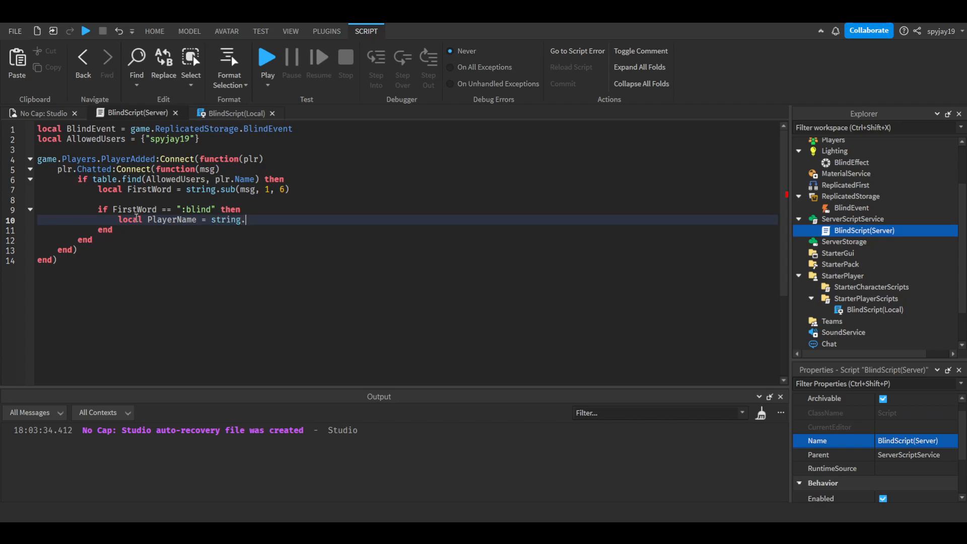
type("sub(m")
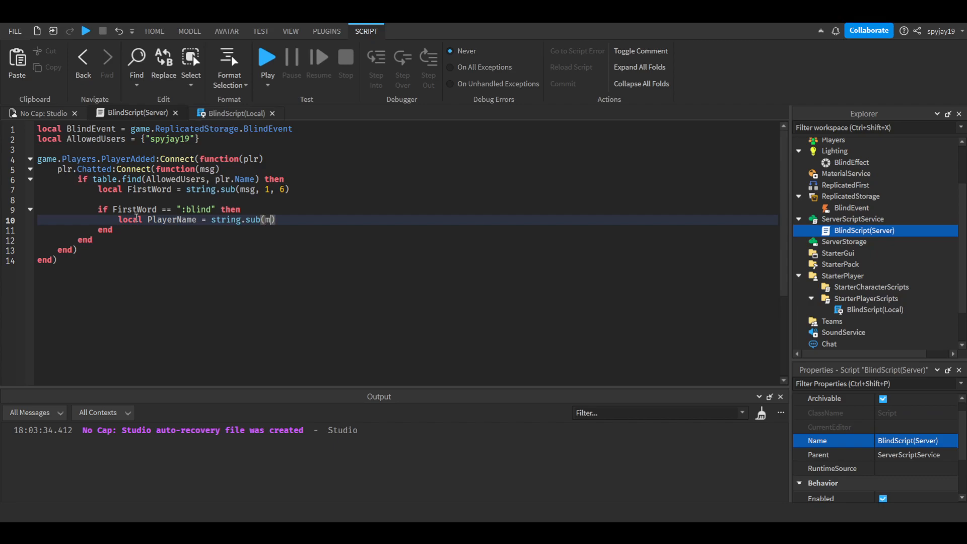
type("sg,")
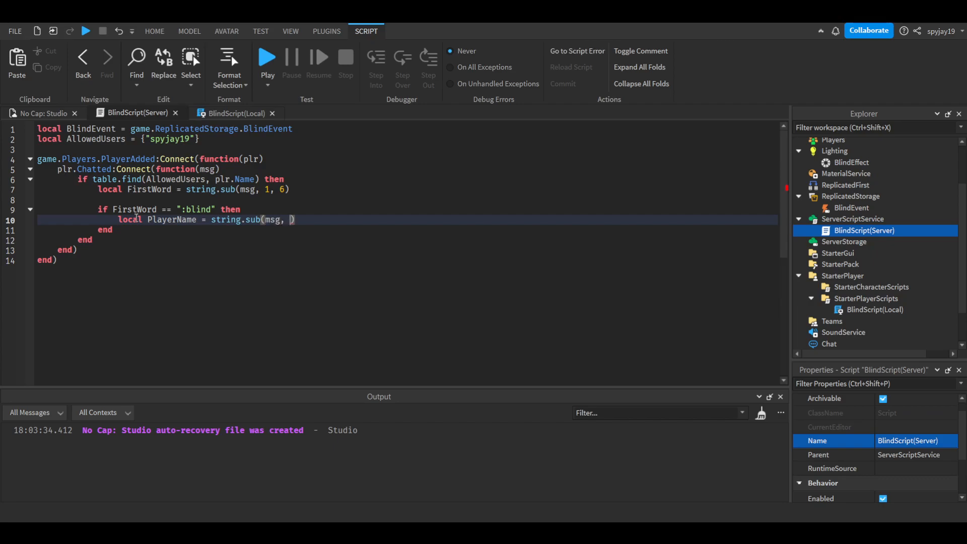
type("8)")
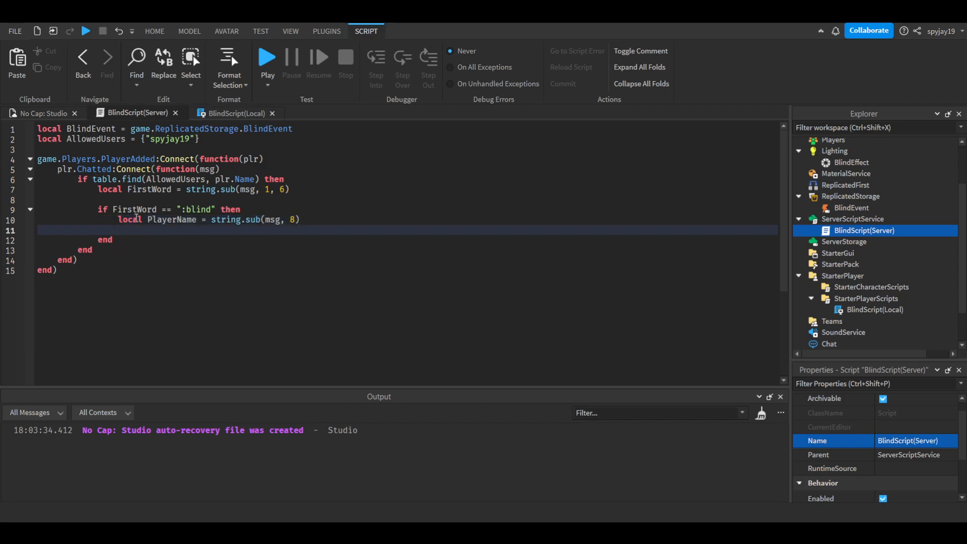
- Loop through game.Players:GetChildren(), firing BlindEvent when v.Name equals PlayerName
type("for i")
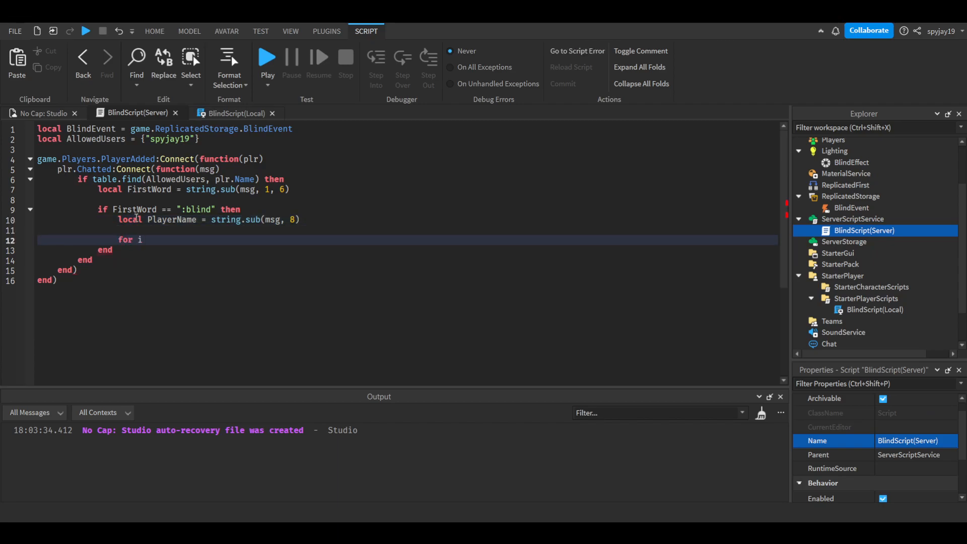
type(",v in pairs()")
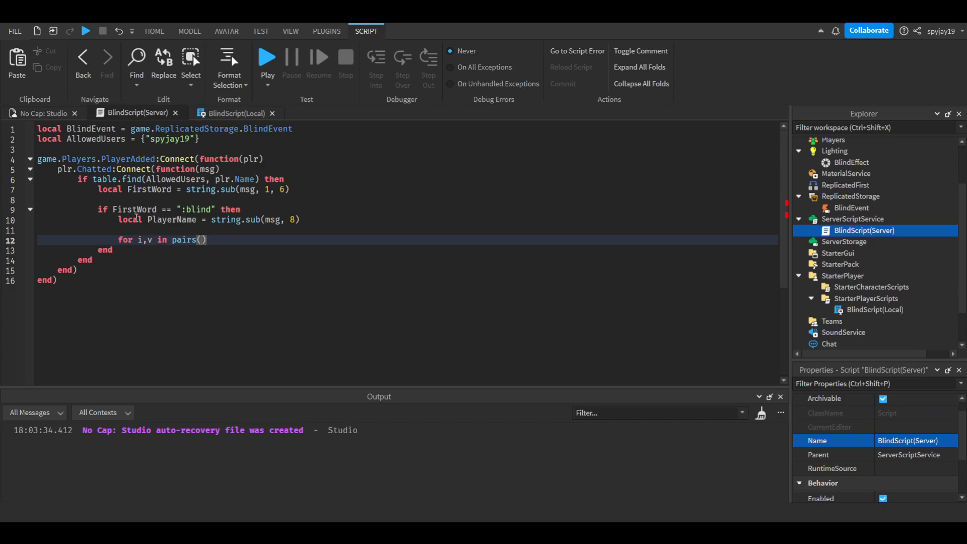
type("game.Players:GetChildren()")
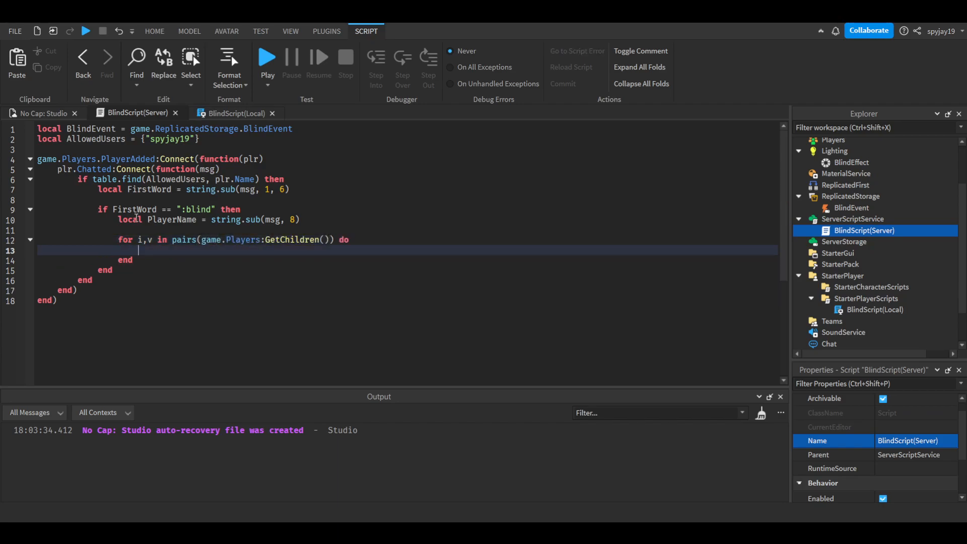
type("if v.N")
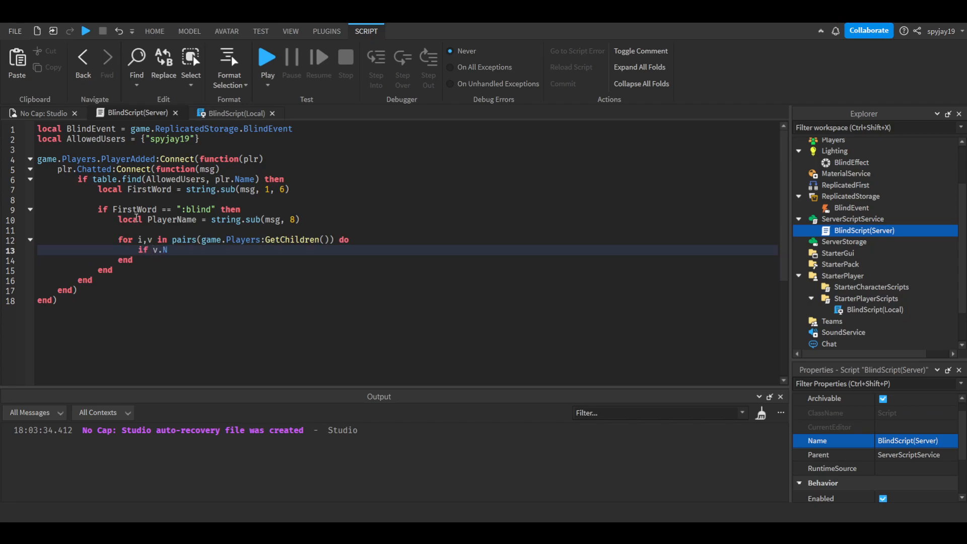
type("ame == PlayerName then")
type("BlindEvent:FireClient()")
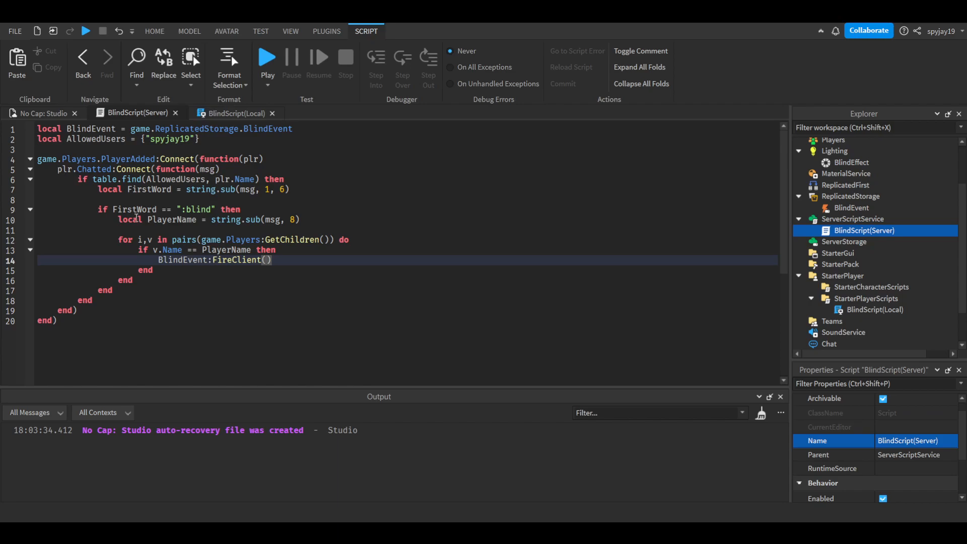
left_click(236, 112)
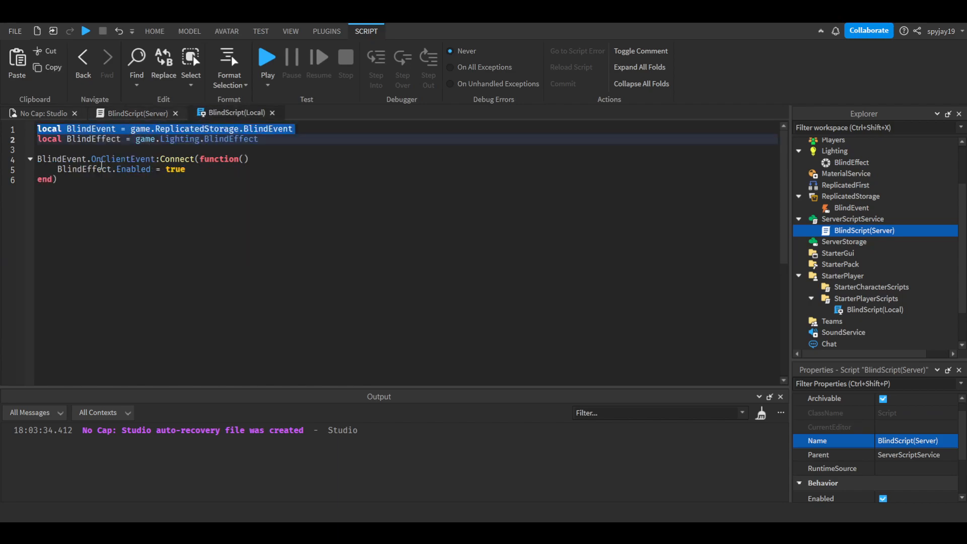
- Play-test the place and send the :blind chat command
left_click(155, 31)
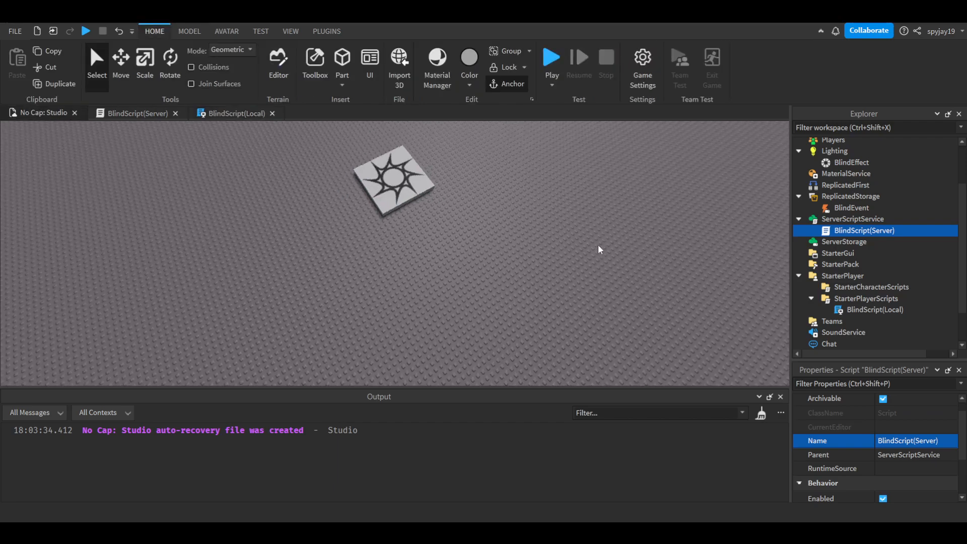
left_click(551, 56)
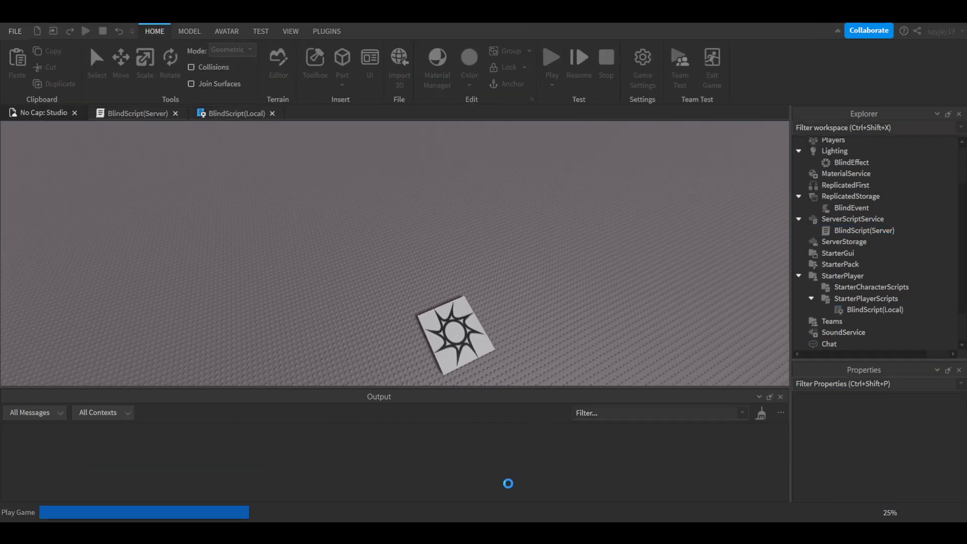
left_click(551, 58)
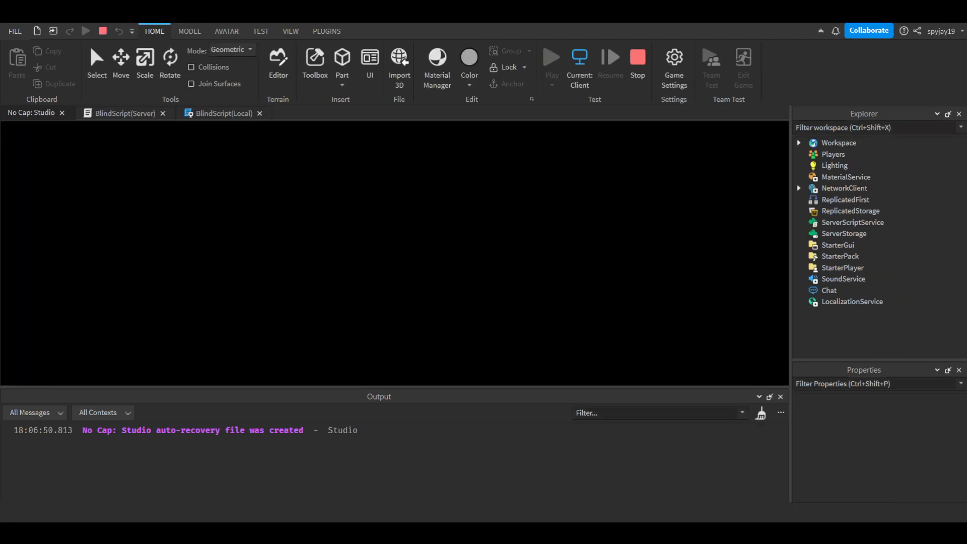
left_click(551, 57)
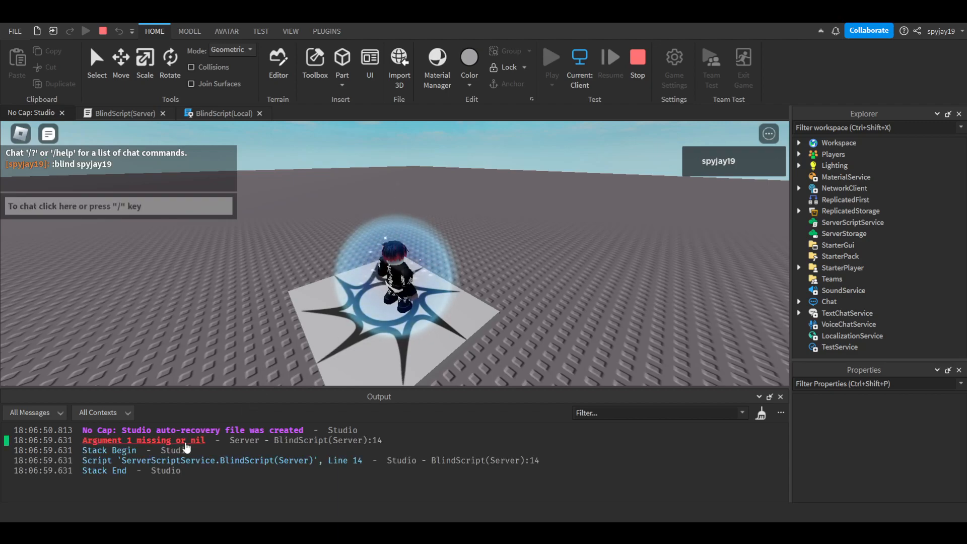
- Fix the missing-argument error on line 14 by passing v to BlindEvent:FireClient
left_click(124, 113)
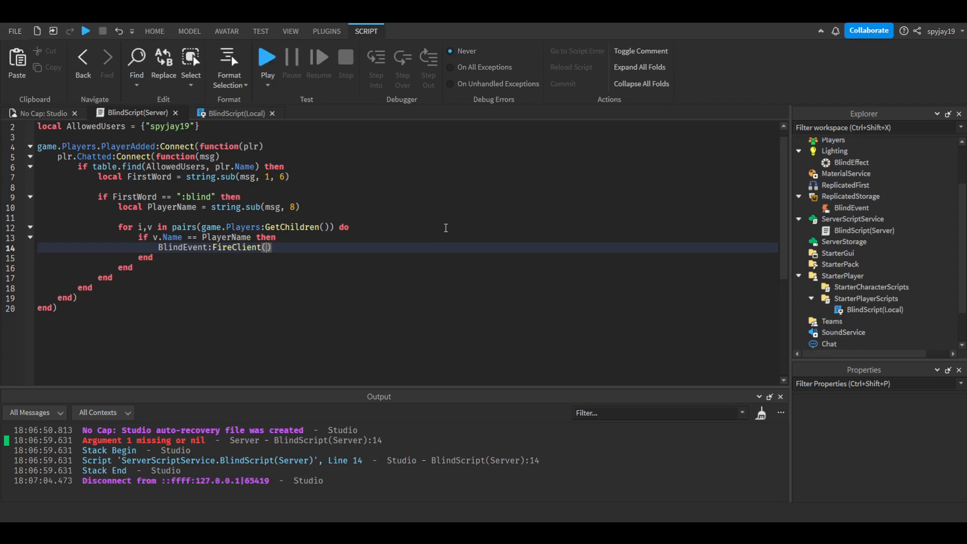
type("v")
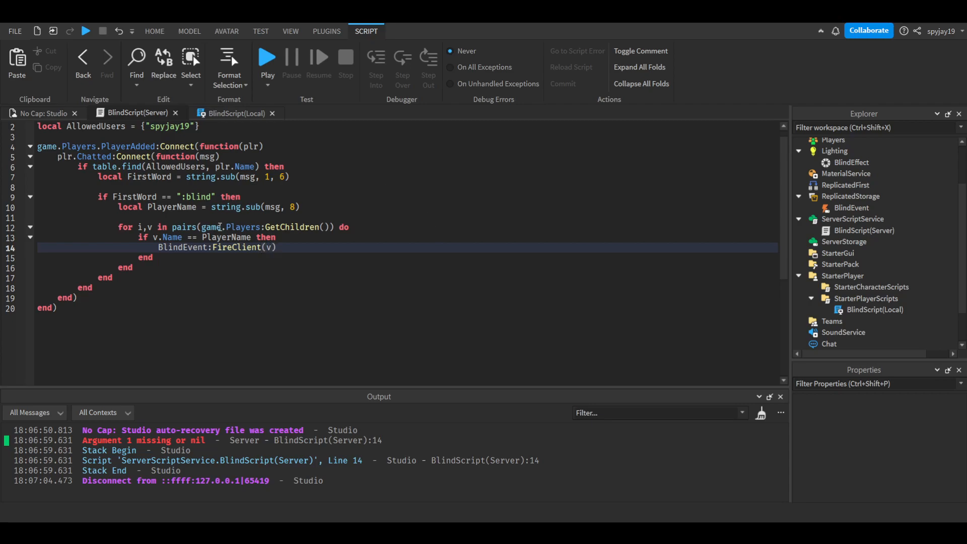
left_click(154, 31)
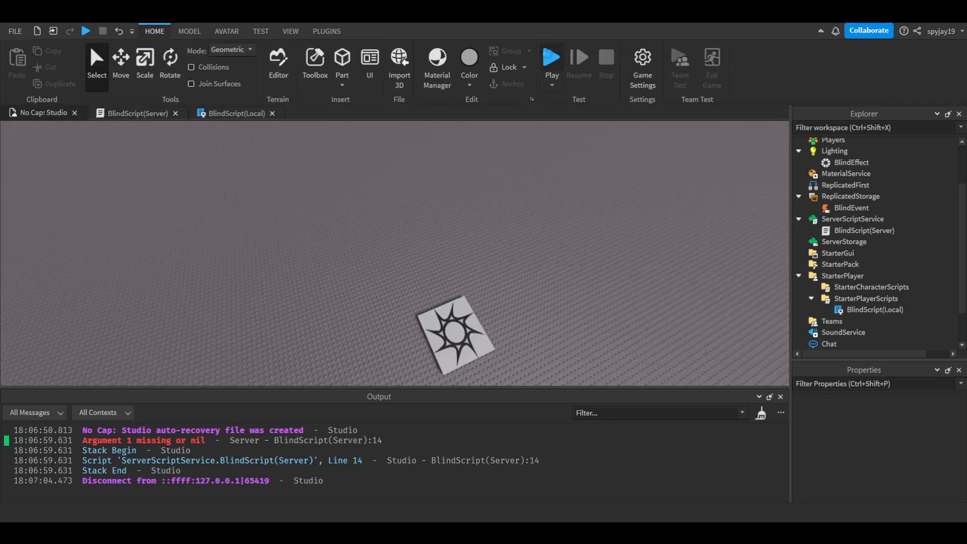
left_click(550, 60)
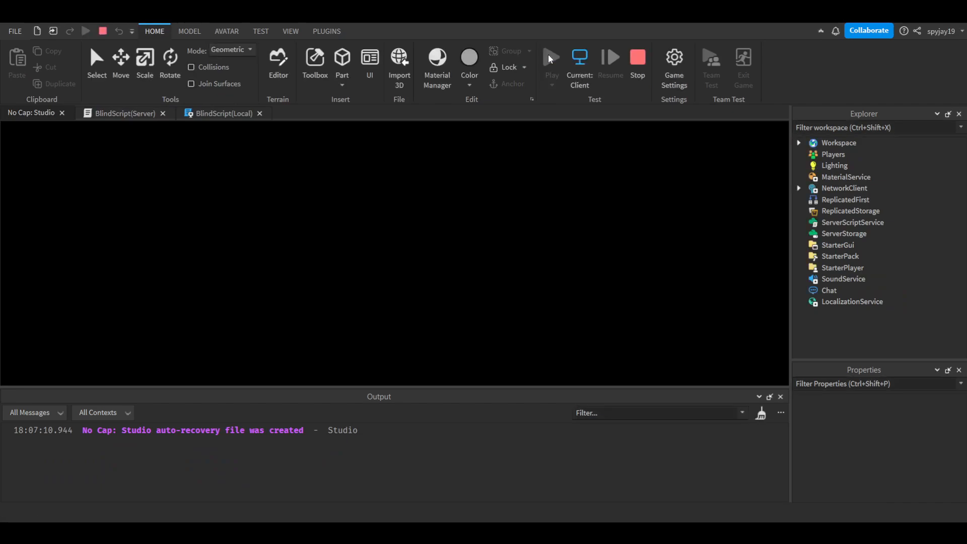
left_click(550, 58)
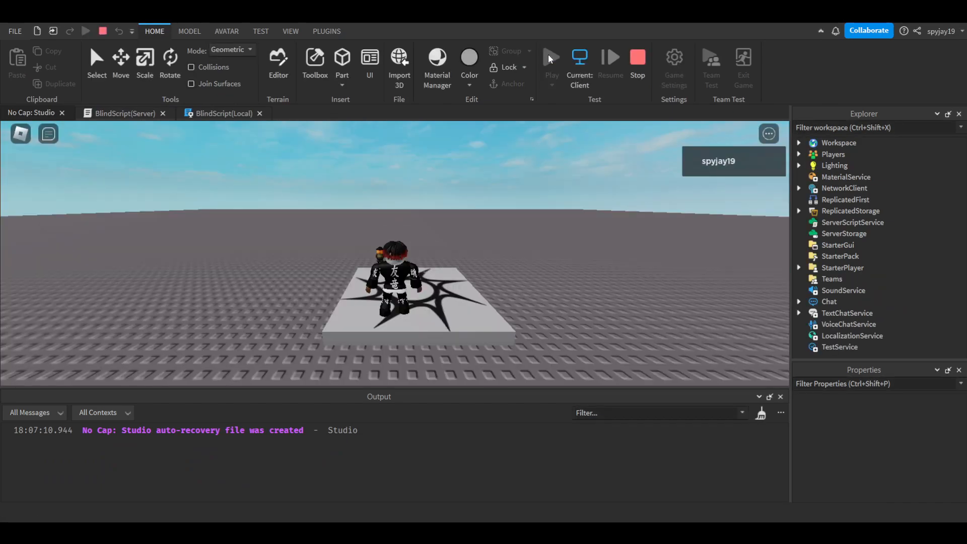
type(":blind")
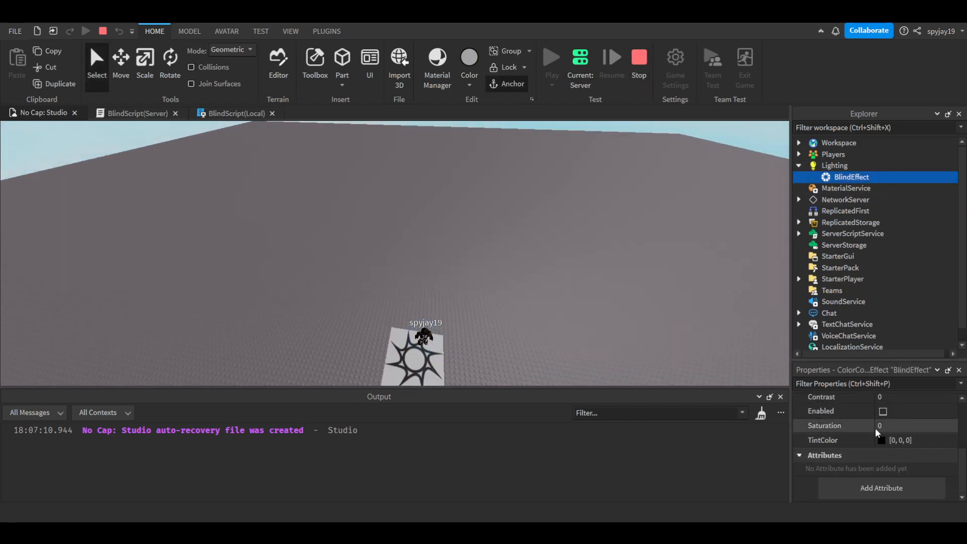
left_click(881, 411)
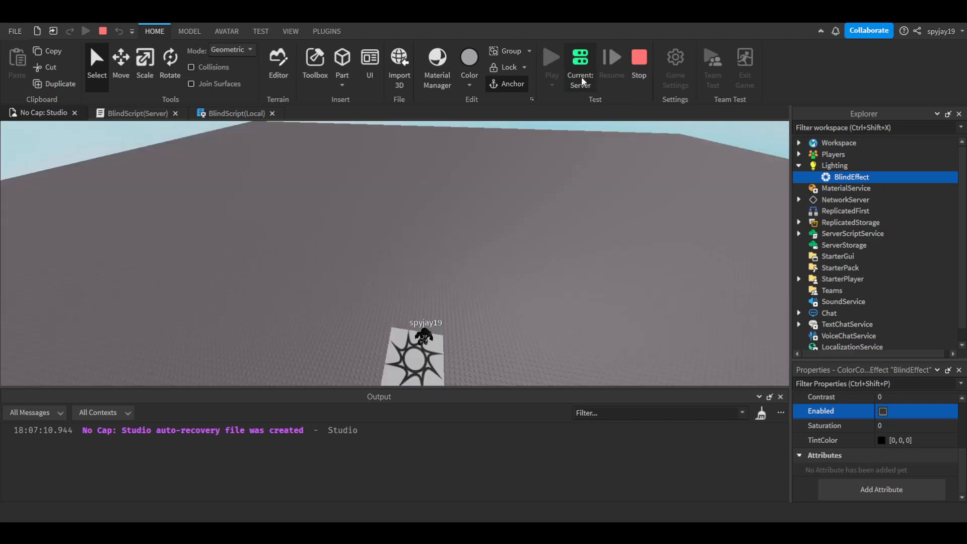
left_click(550, 58)
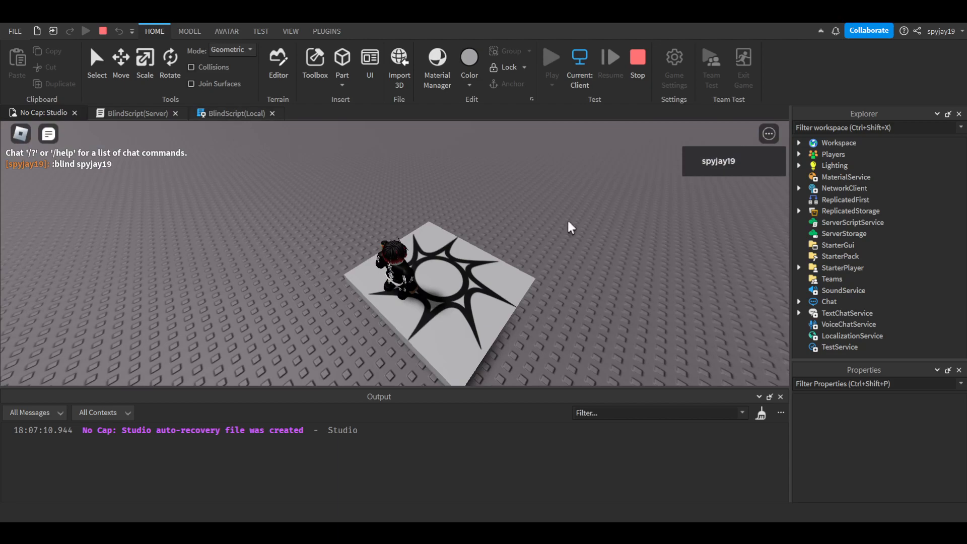
mouse_move(780, 190)
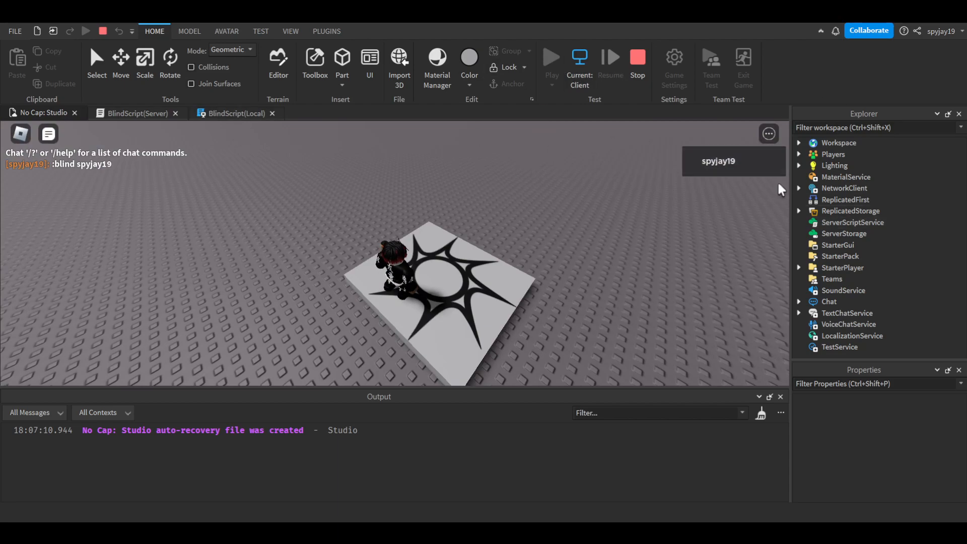
mouse_move(437, 61)
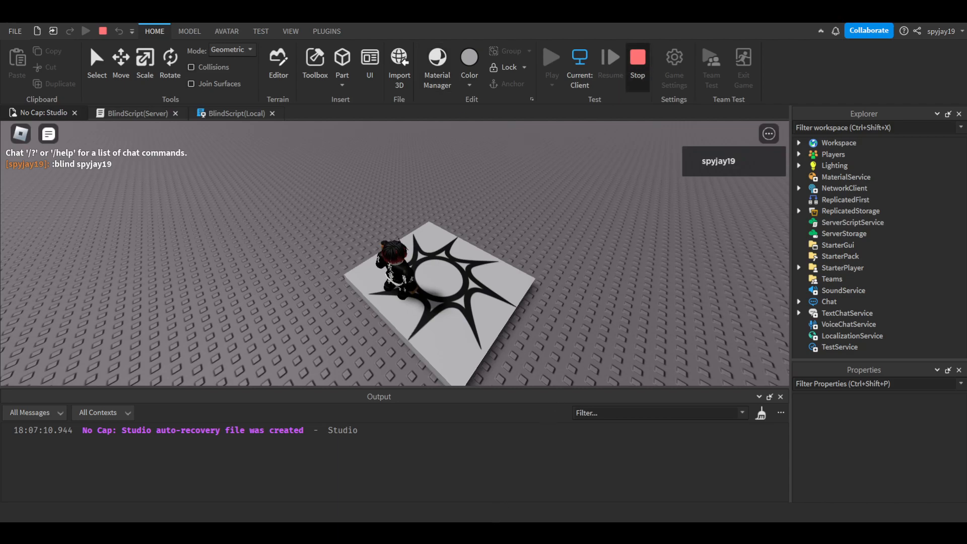
left_click(636, 60)
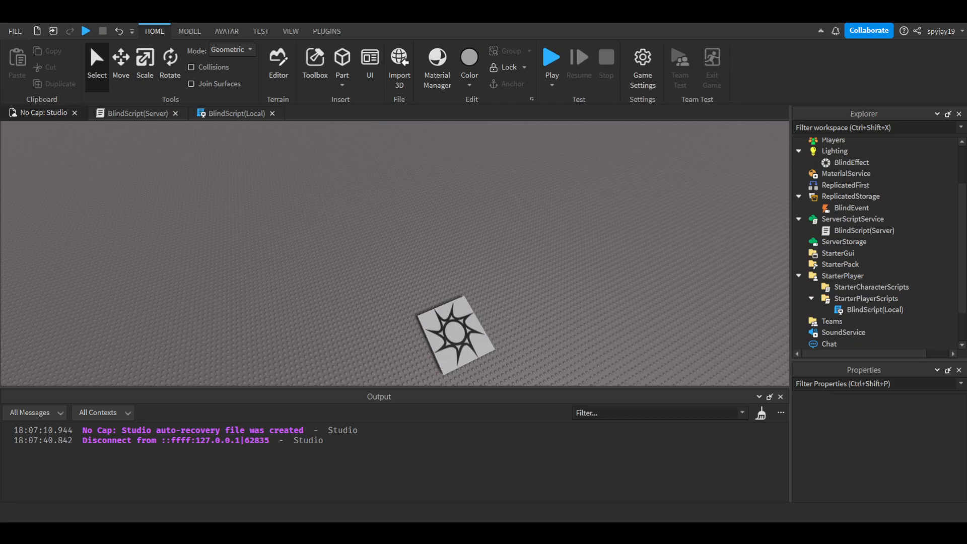